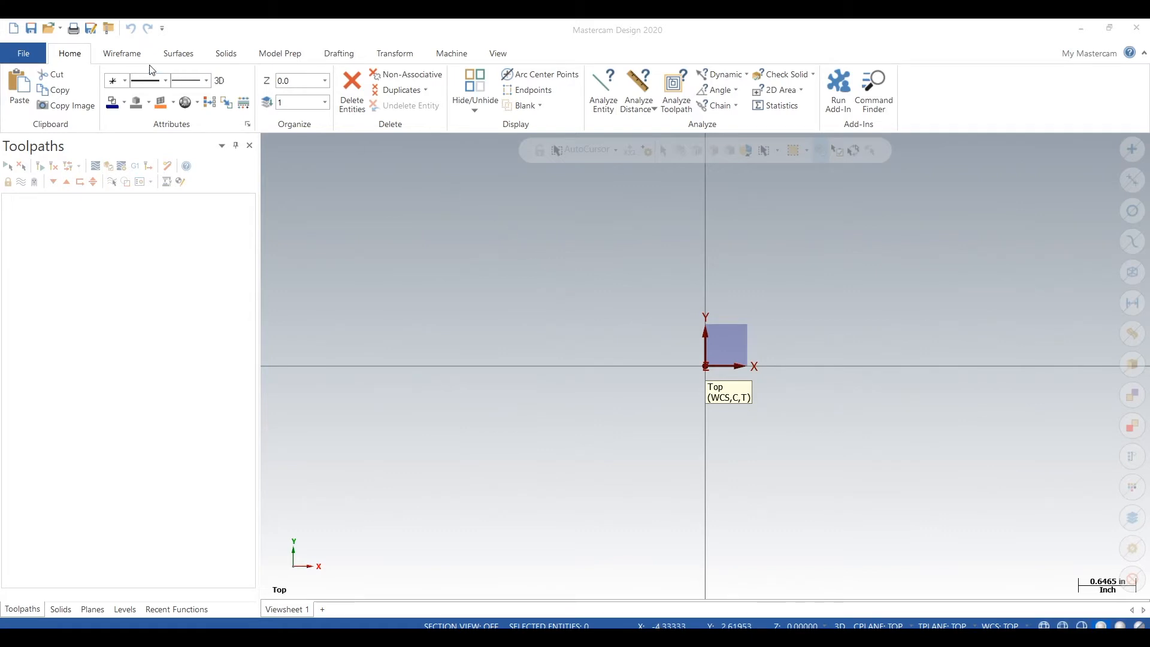
Step: Draw a 7.0 by 3.0 rectangle anchored at its center on the origin
left_click(121, 52)
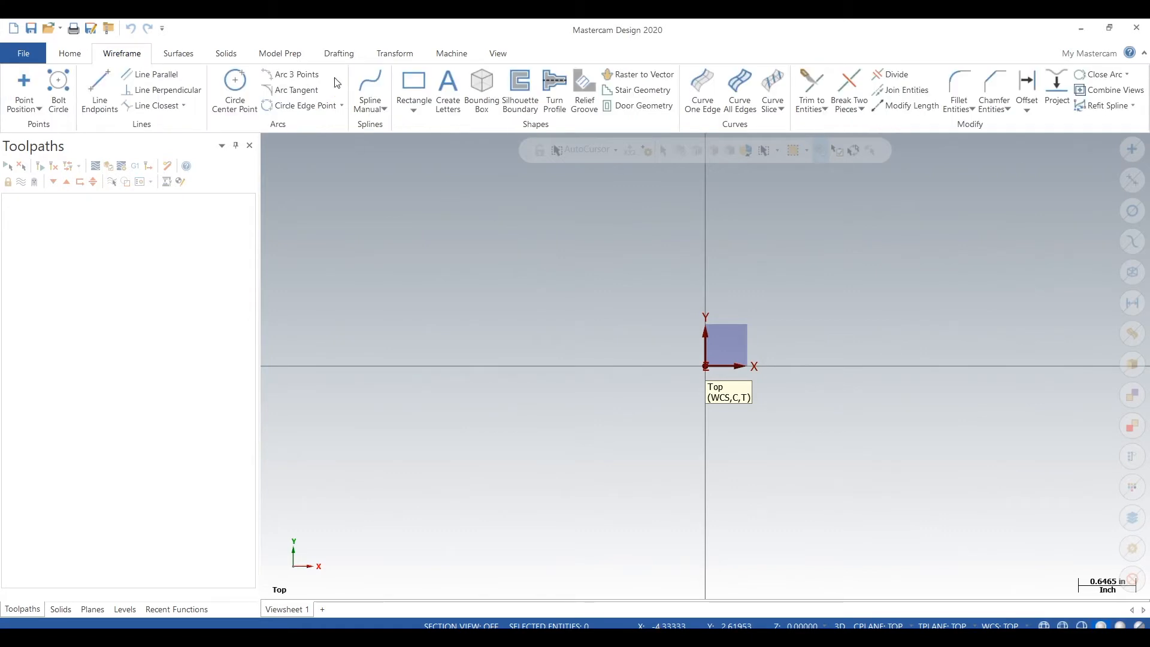
left_click(412, 81)
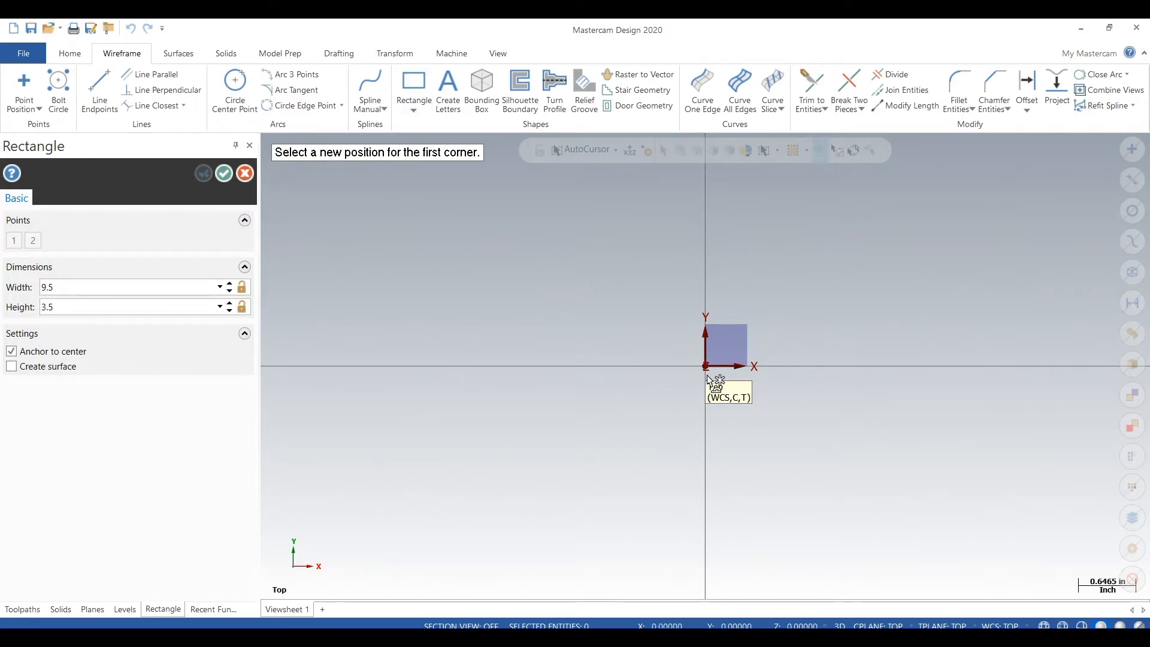
mouse_move(464, 238)
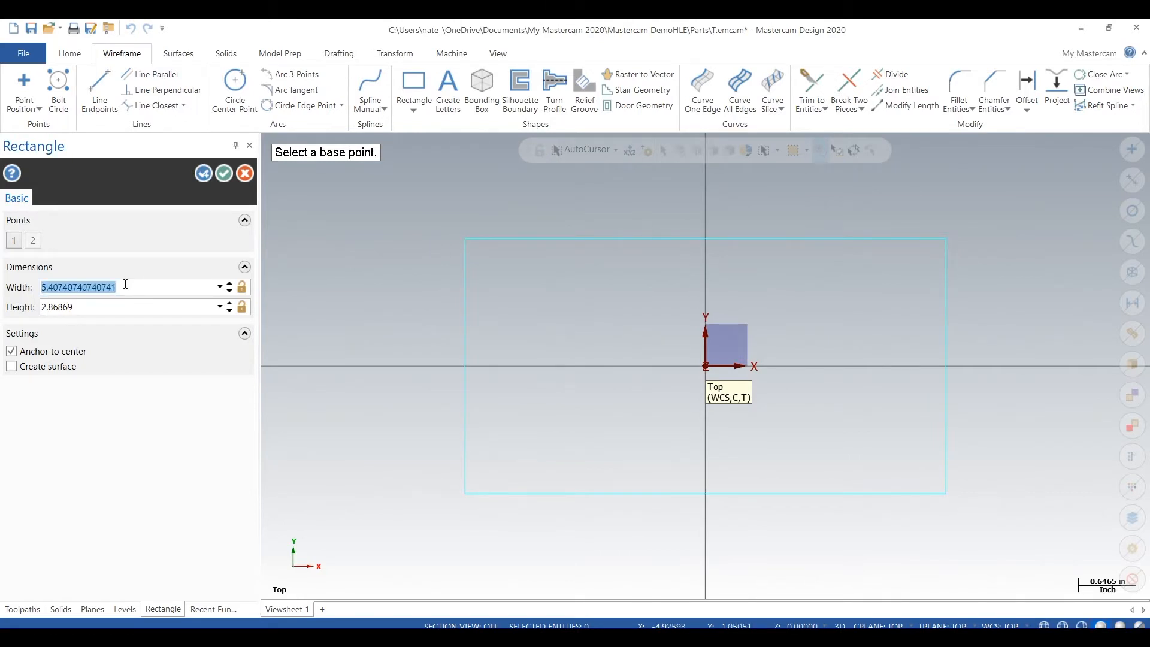
type("7")
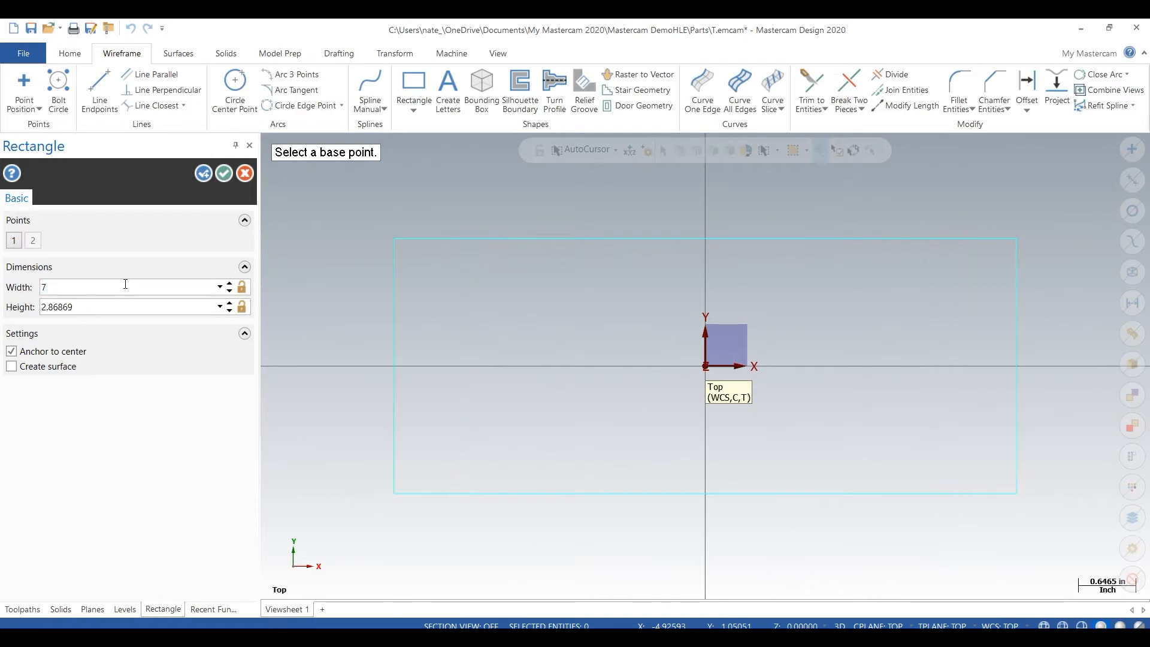
type("3")
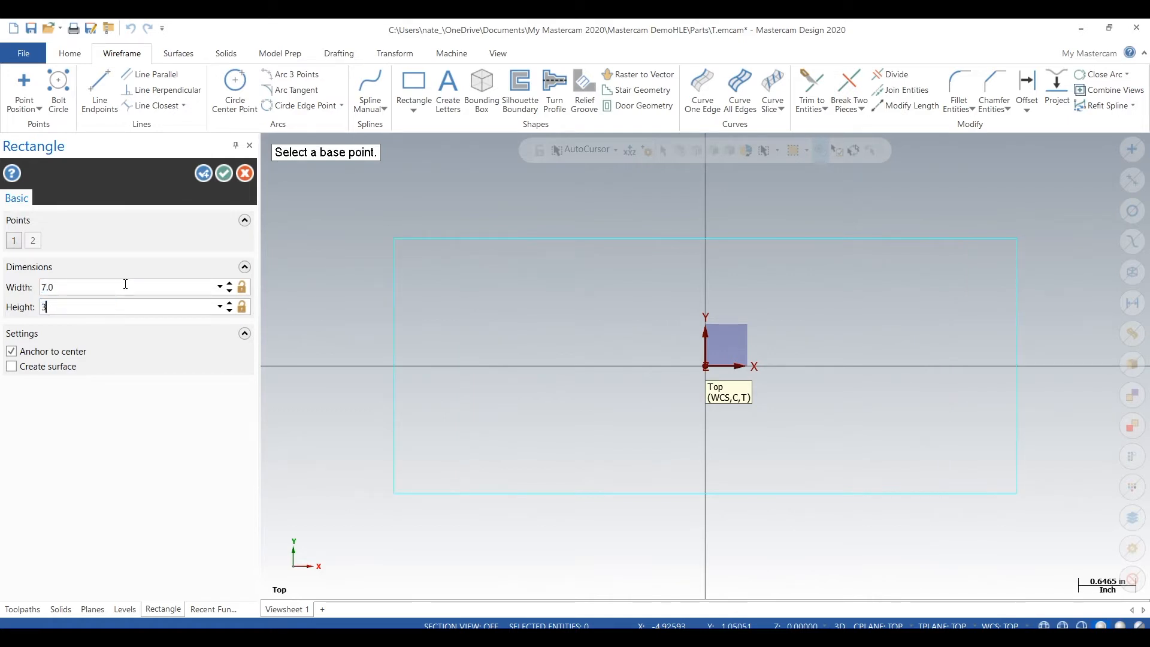
type(".0")
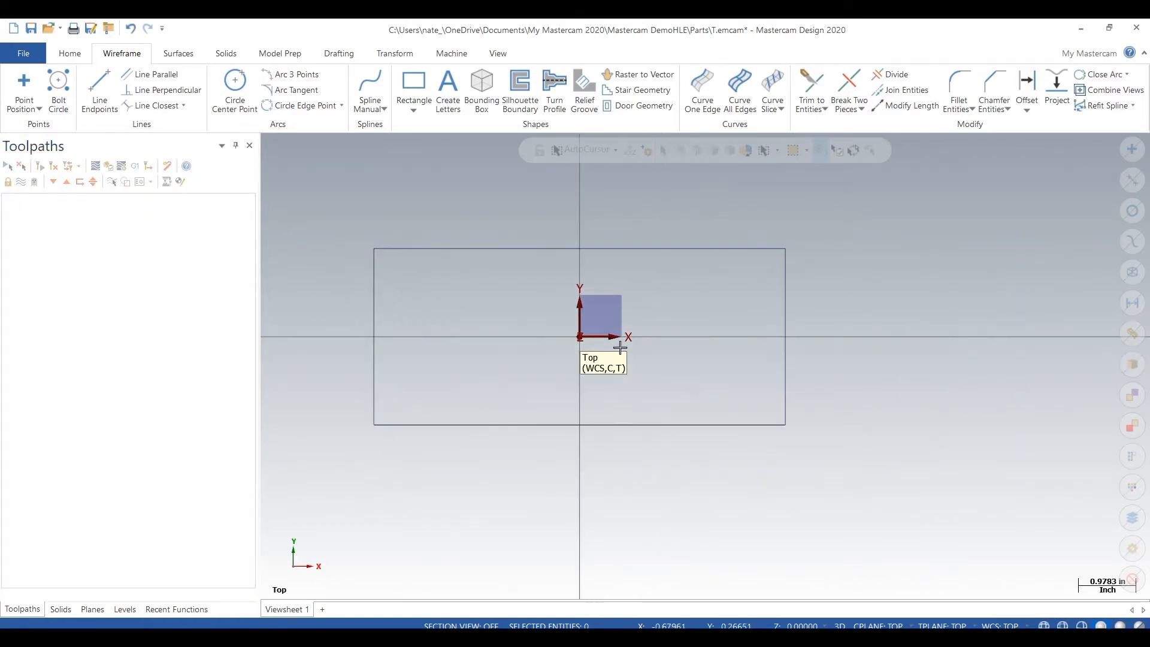
Step: Place center-point circles on the rectangle's upper-left and lower-right corners
left_click(233, 86)
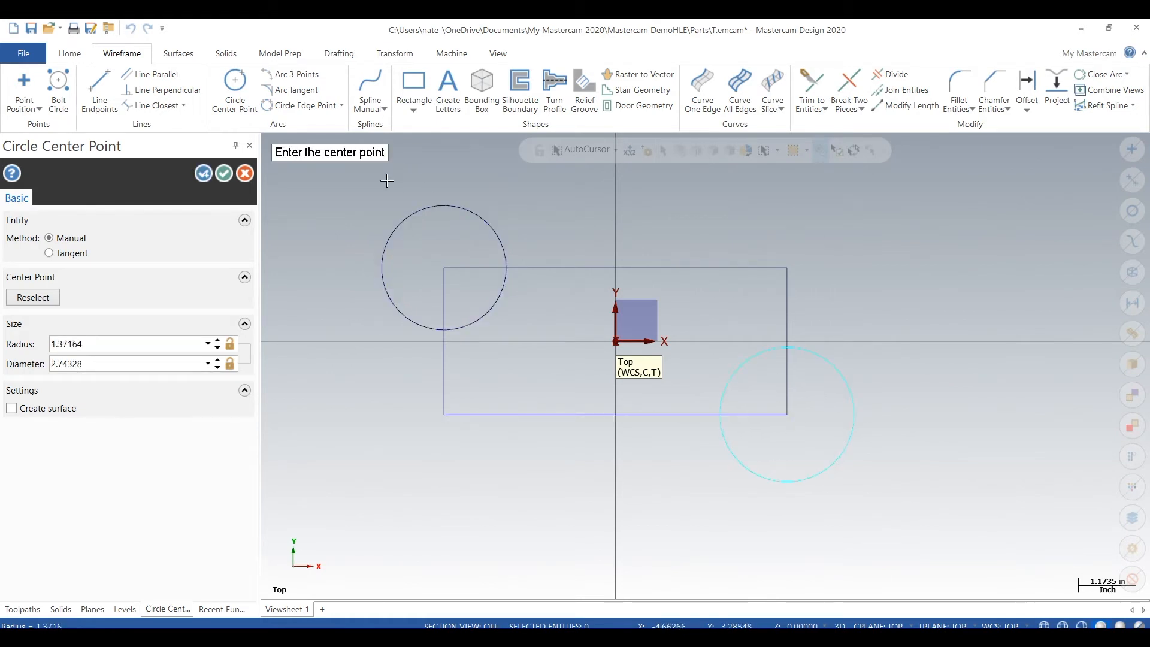
mouse_move(234, 86)
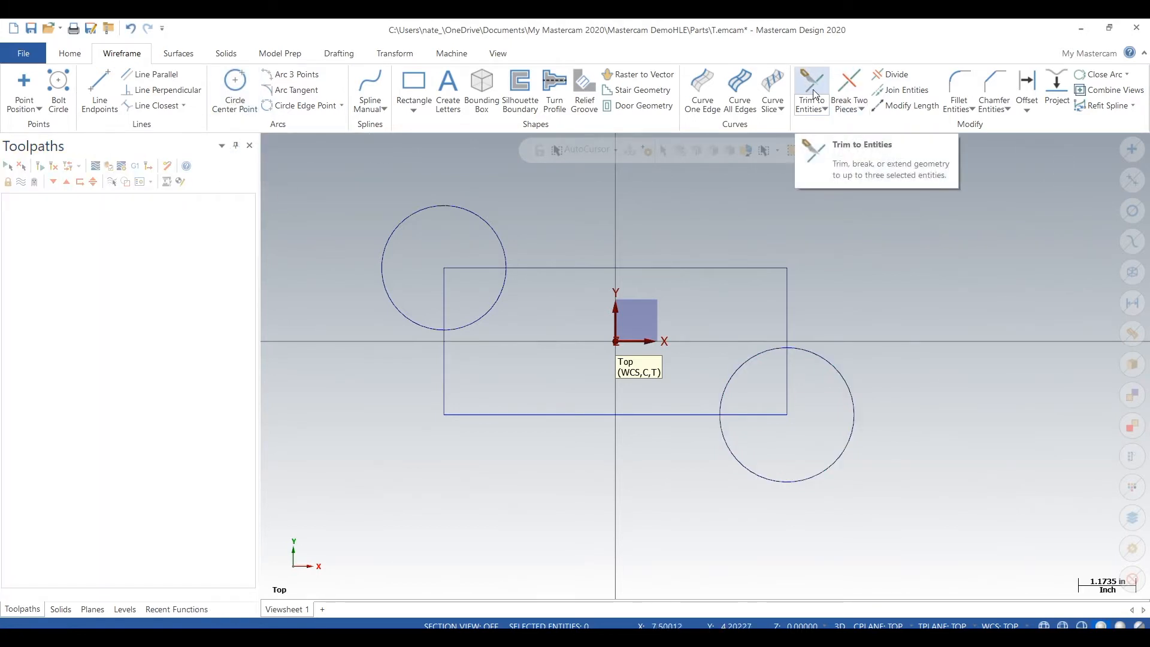
Step: Trim away the circle arcs inside the rectangle and the rectangle edges inside the circles
left_click(810, 88)
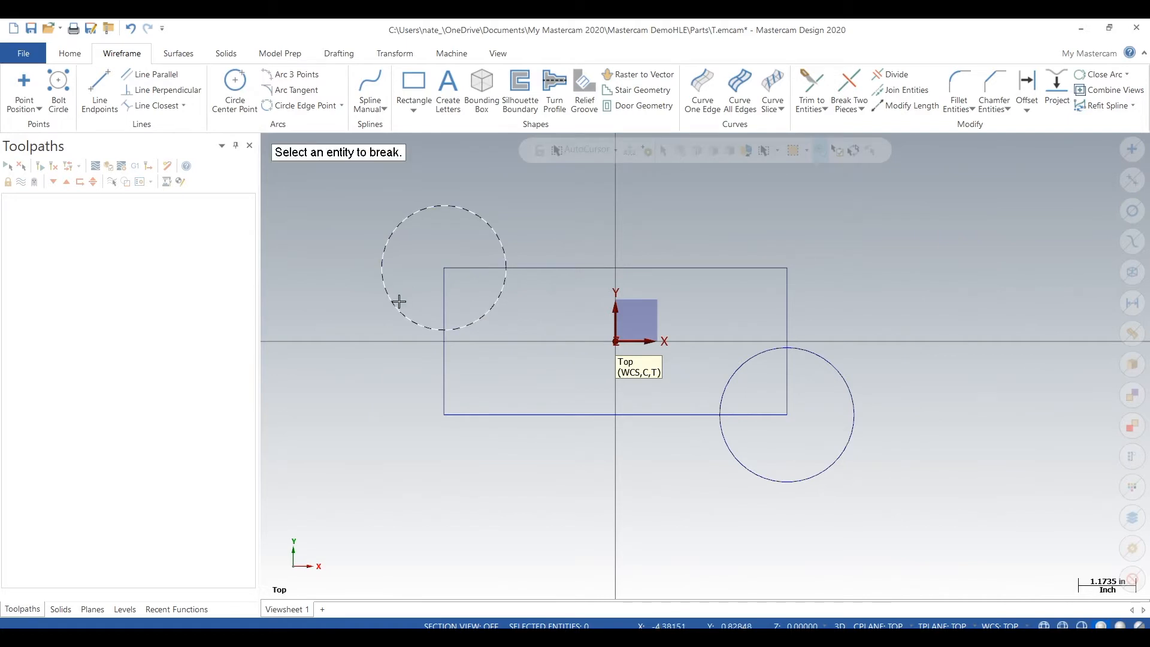
mouse_move(786, 200)
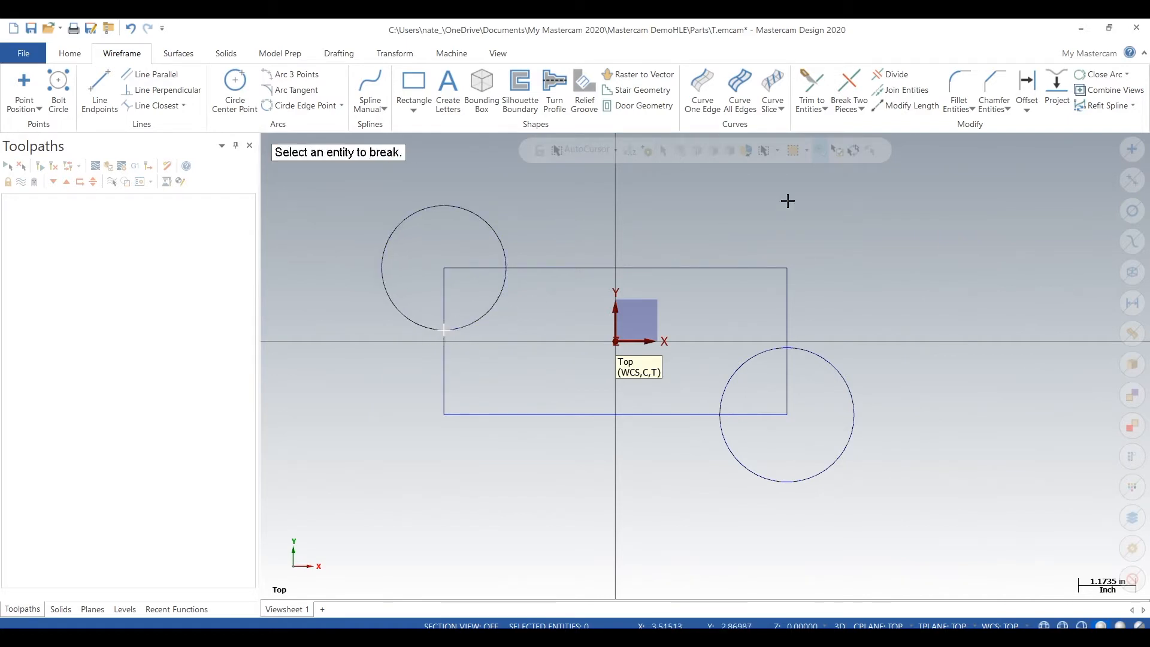
mouse_move(620, 215)
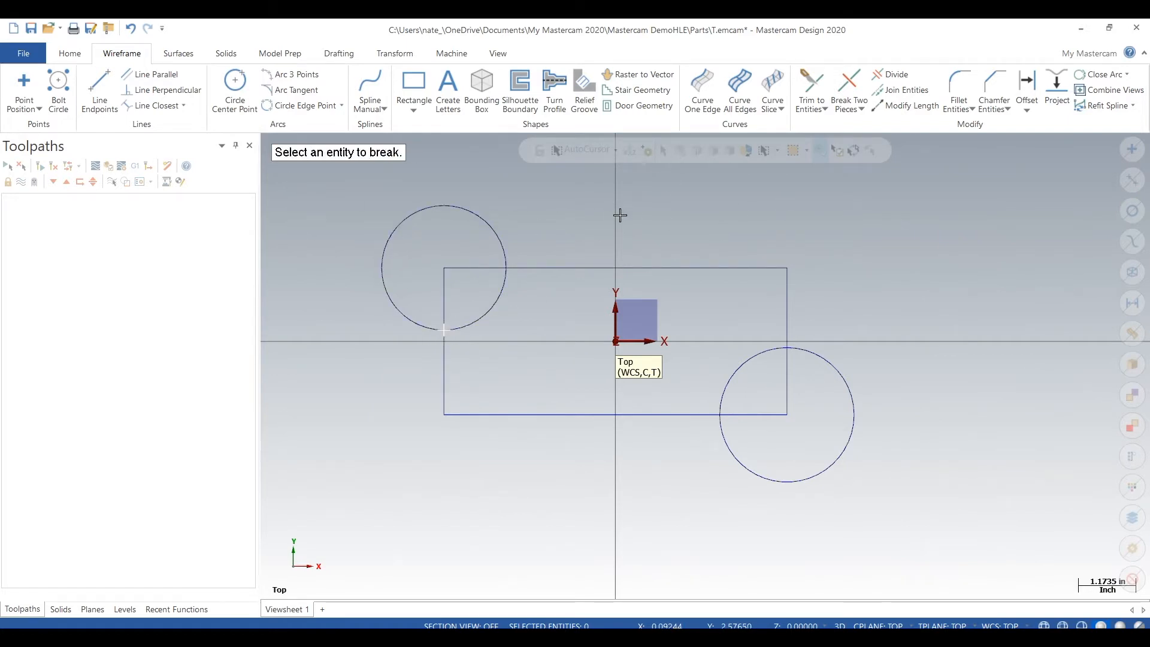
mouse_move(702, 303)
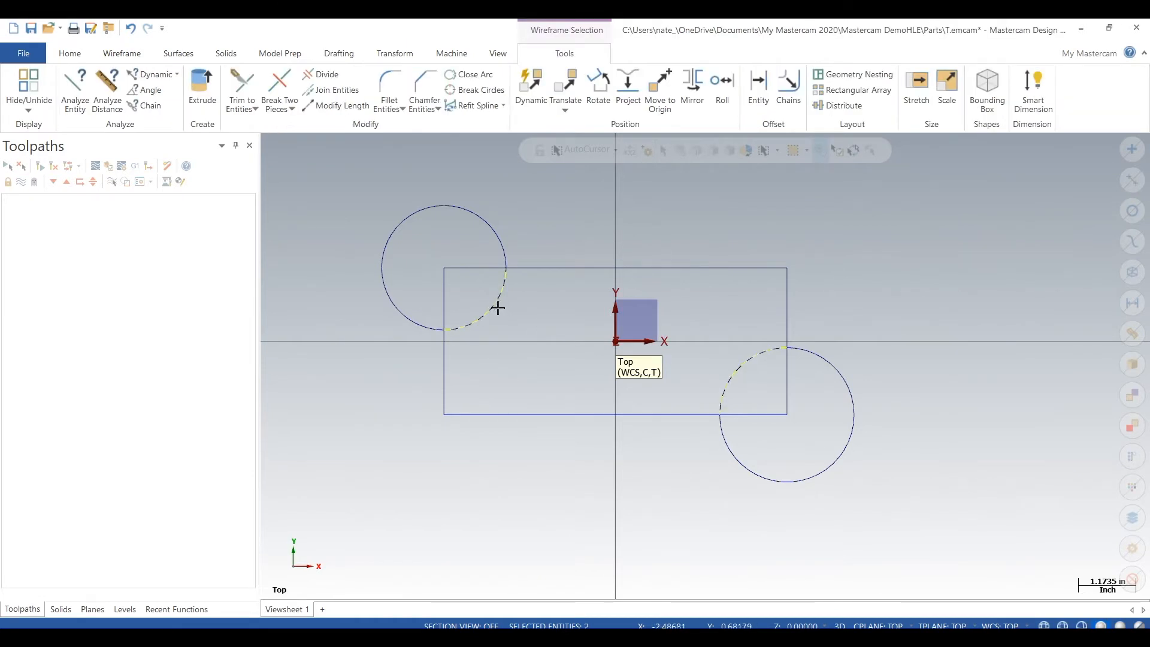
left_click(122, 53)
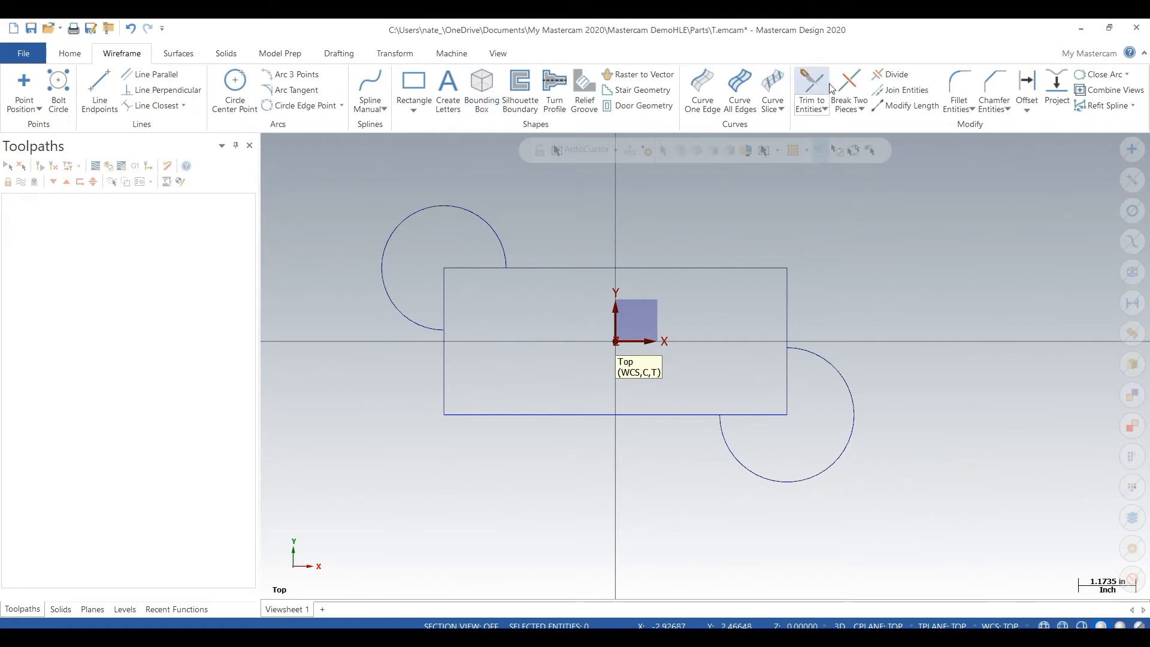
left_click(848, 82)
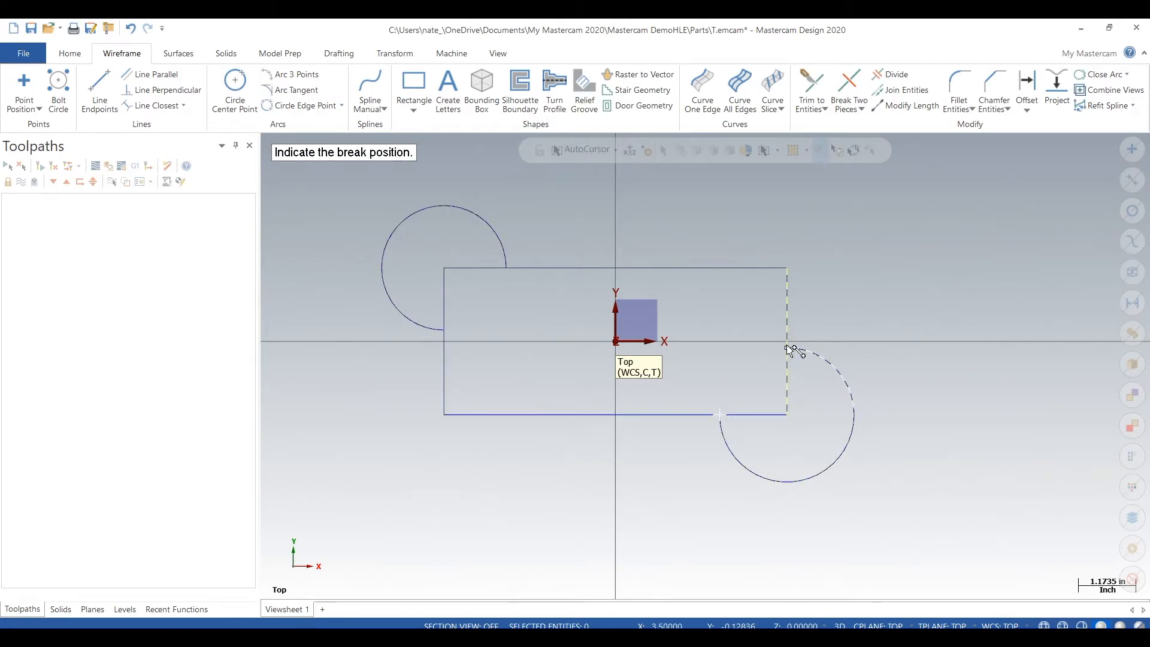
left_click(787, 348)
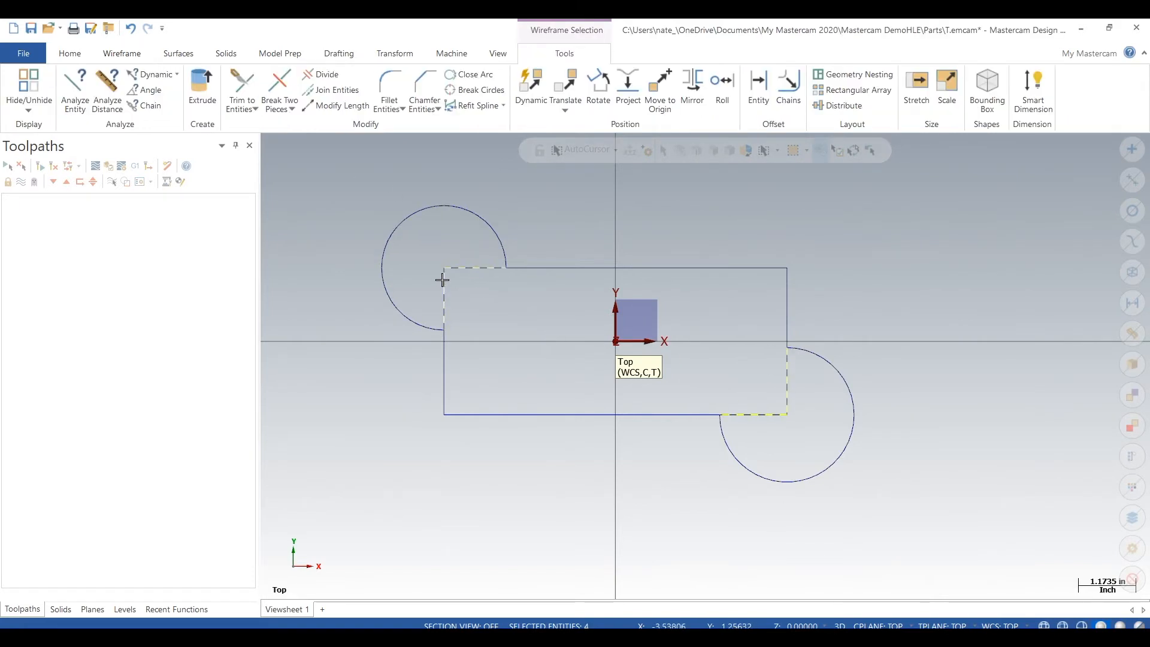
left_click(121, 53)
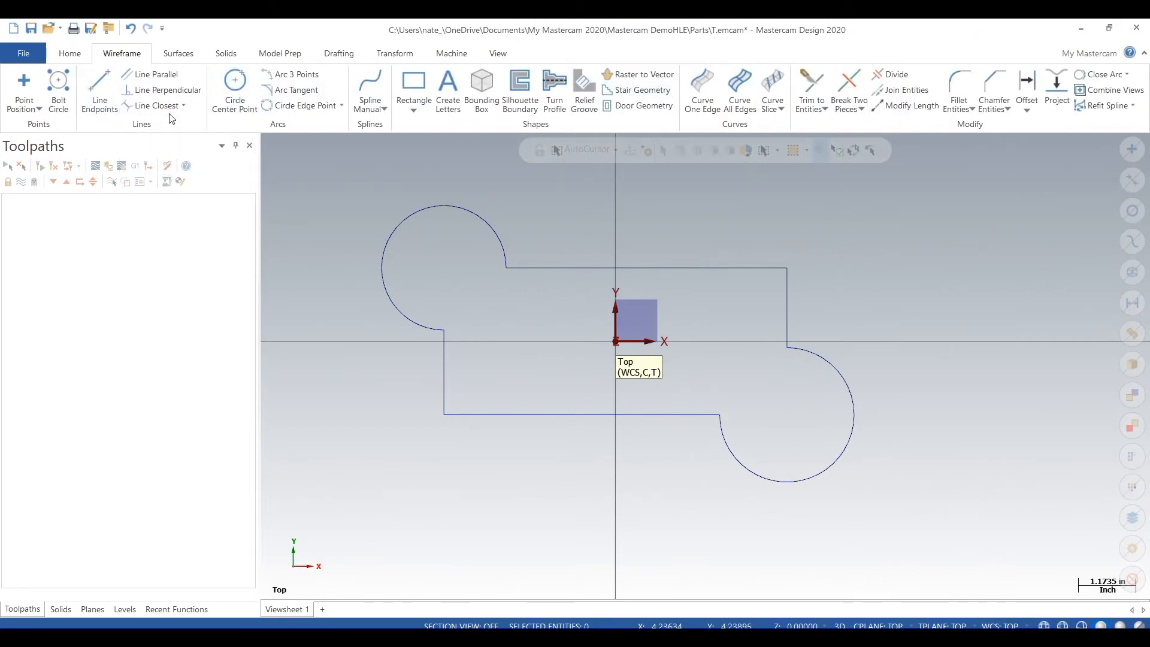
mouse_move(296, 90)
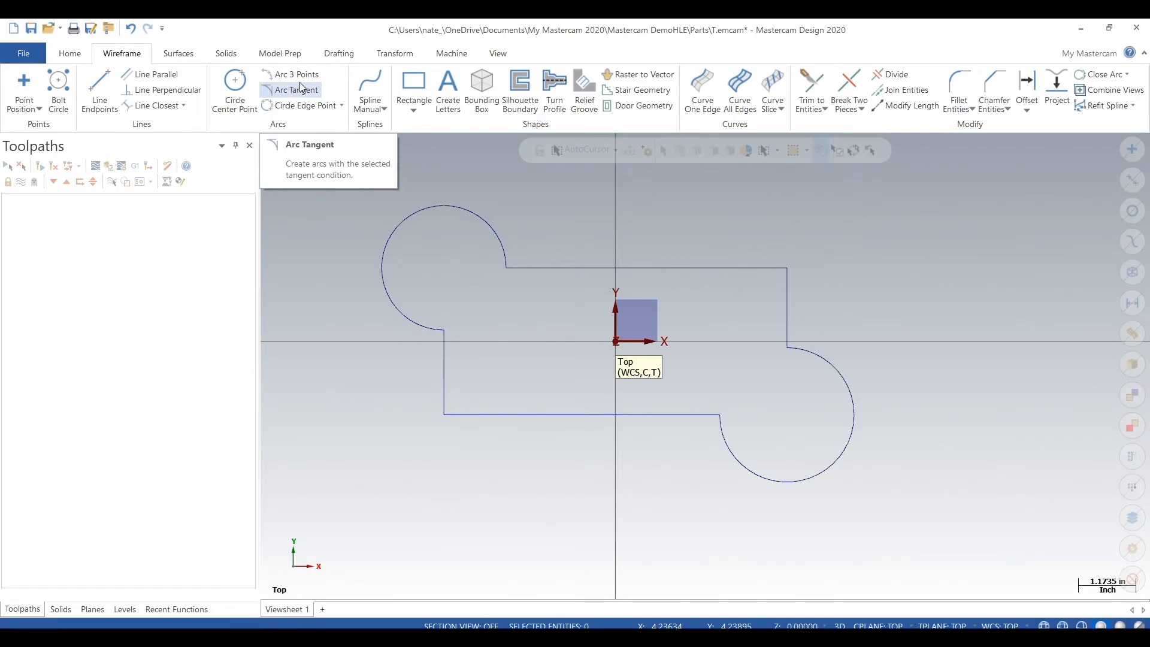
mouse_move(297, 74)
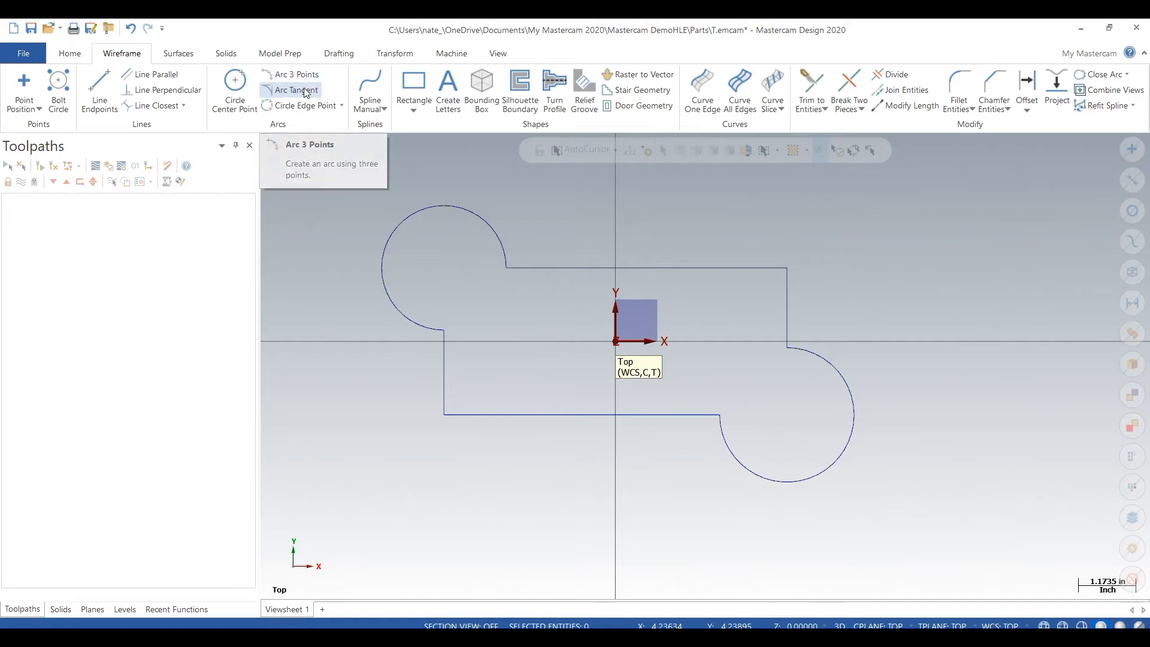
Step: Try a tangent arc on the lower-right arc, then close the normal-style fillet settings unapplied
left_click(297, 90)
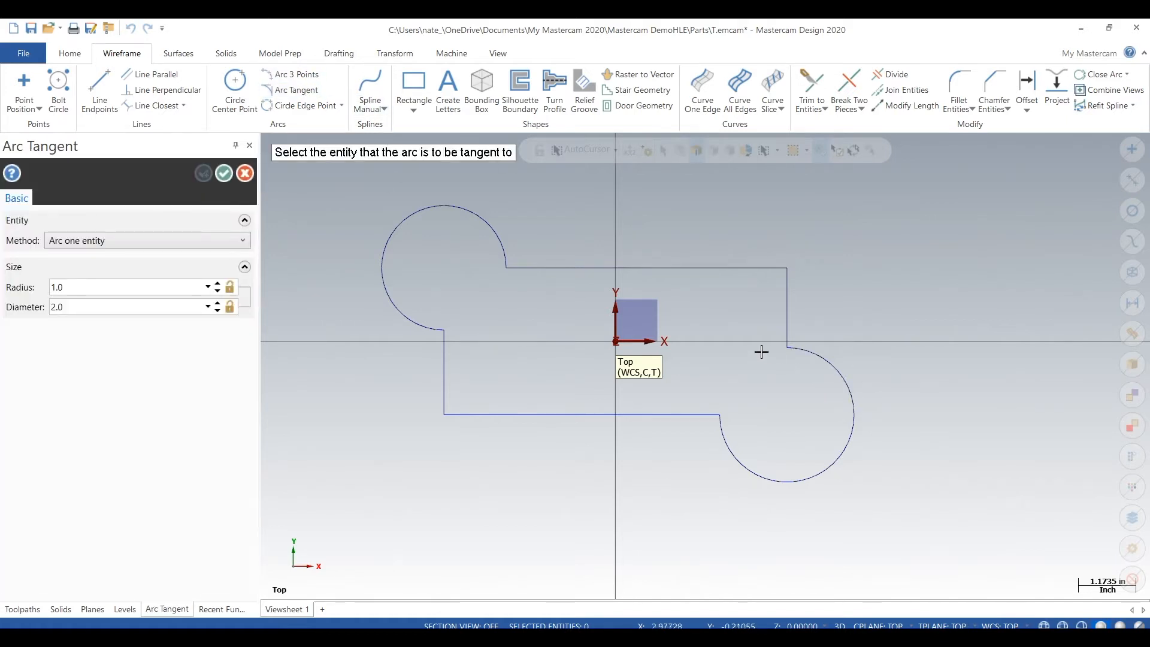
left_click(761, 351)
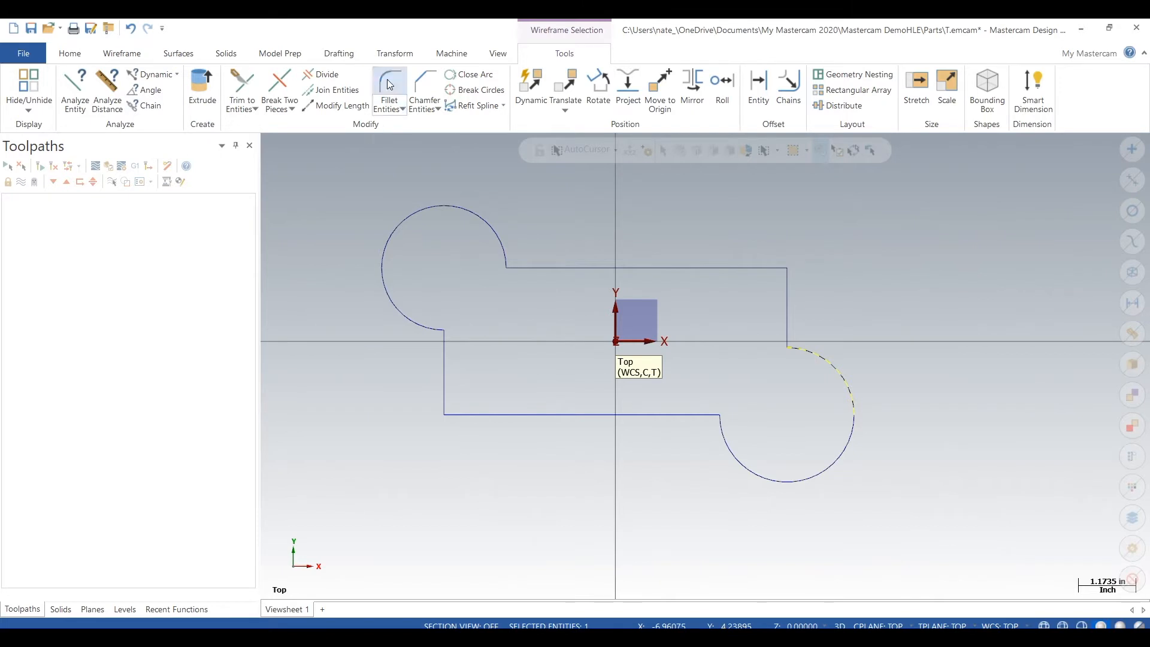
left_click(389, 91)
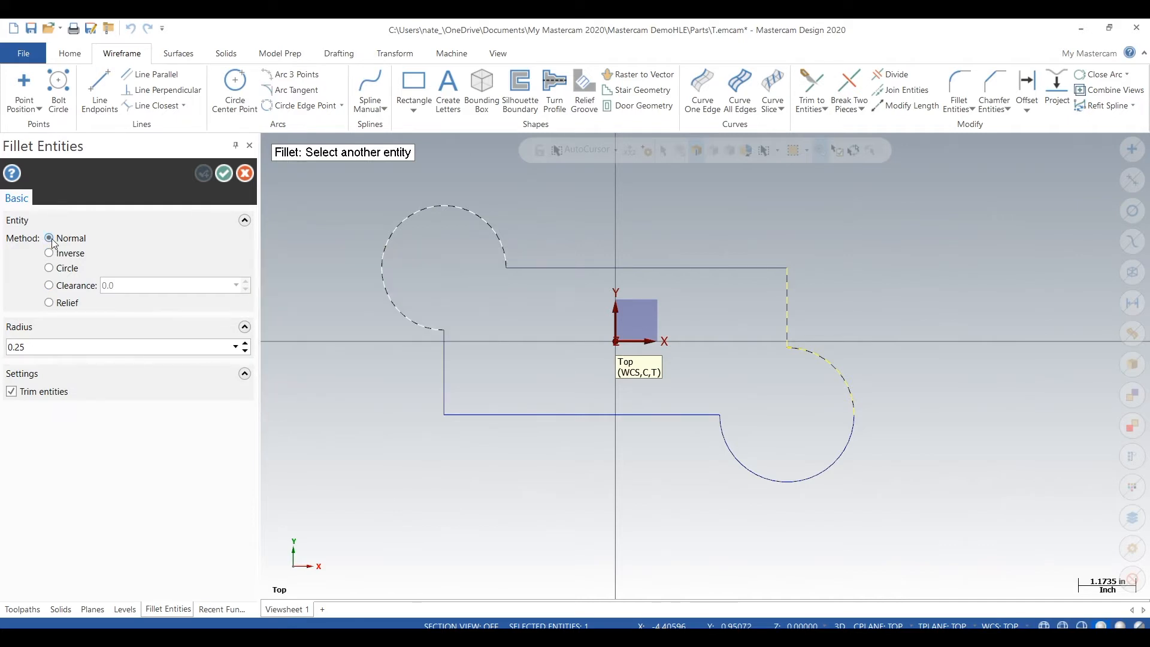
left_click(49, 237)
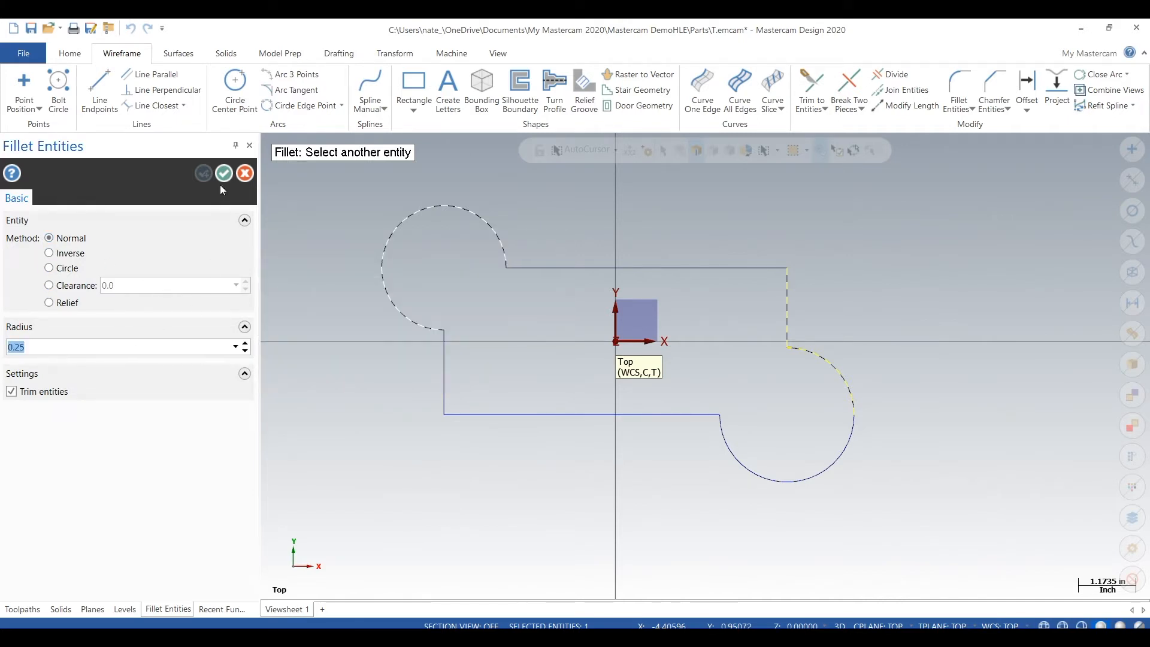
left_click(224, 173)
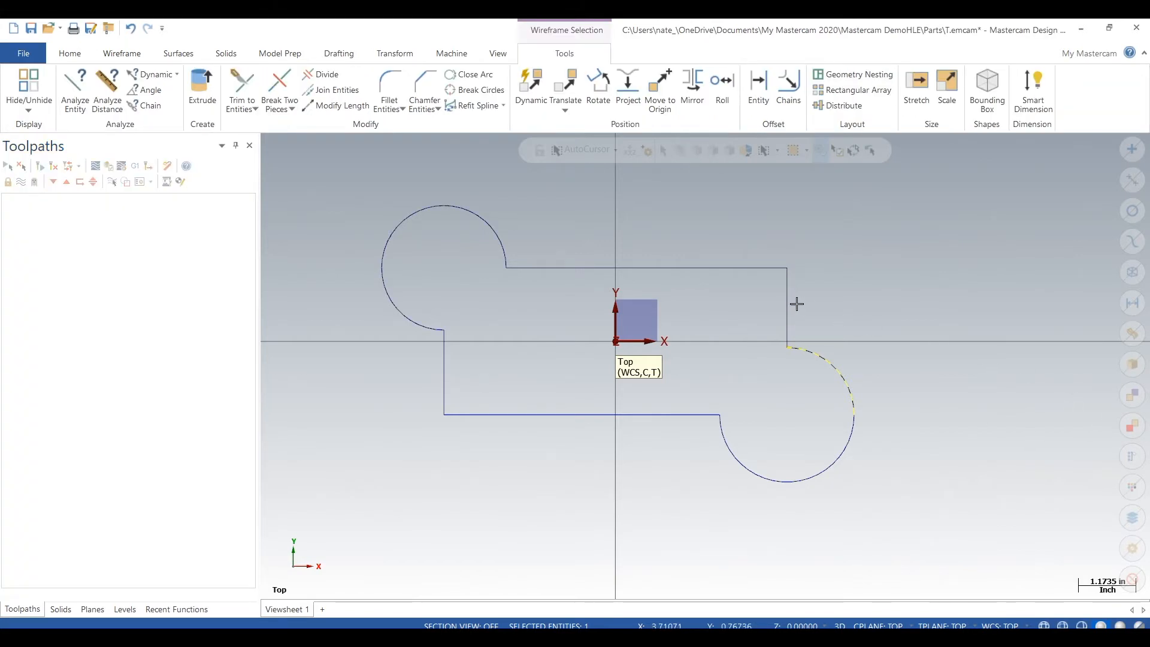
Step: Clear the selection and browse the Surfaces and Drafting tabs, returning to Wireframe
left_click(121, 52)
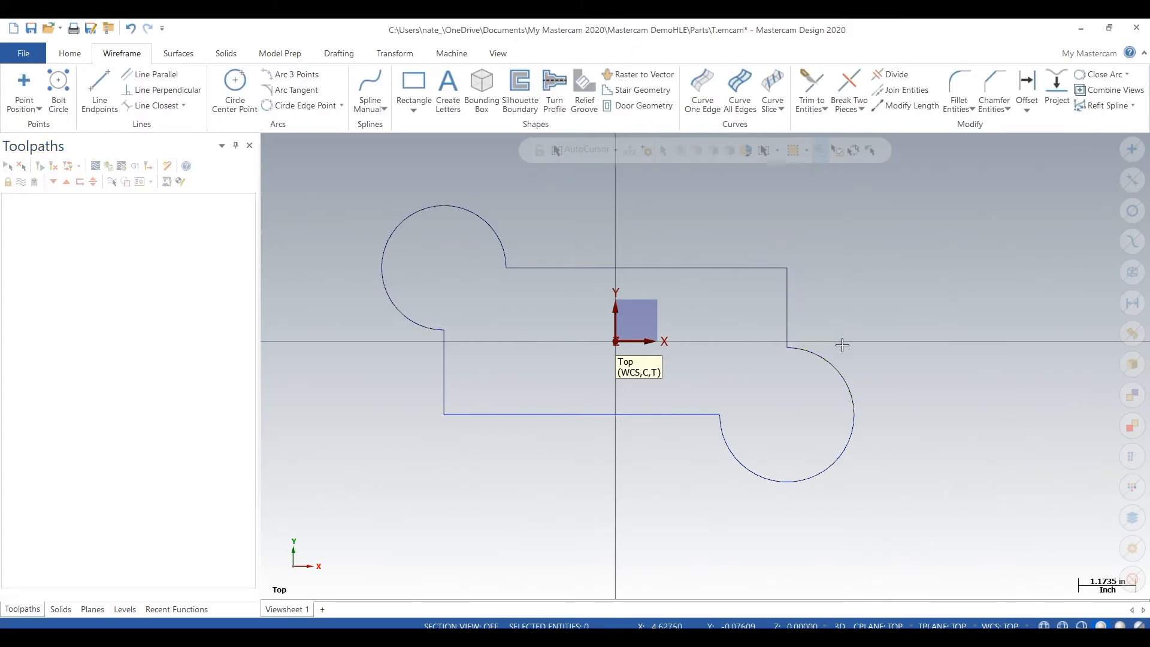
left_click(178, 53)
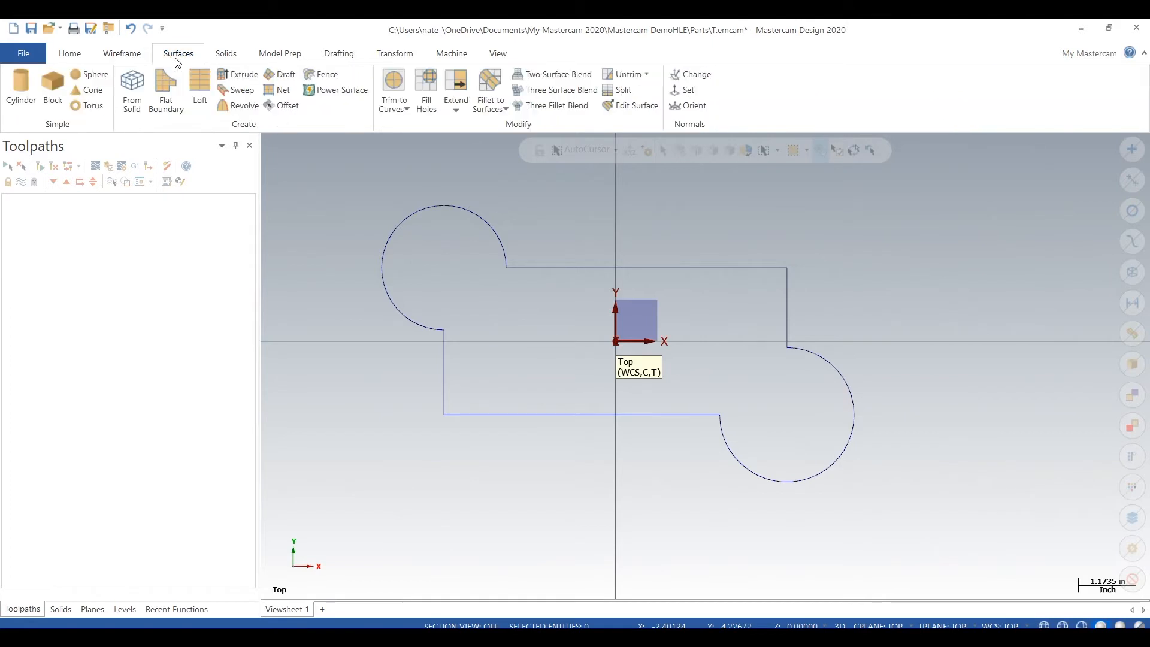
left_click(121, 53)
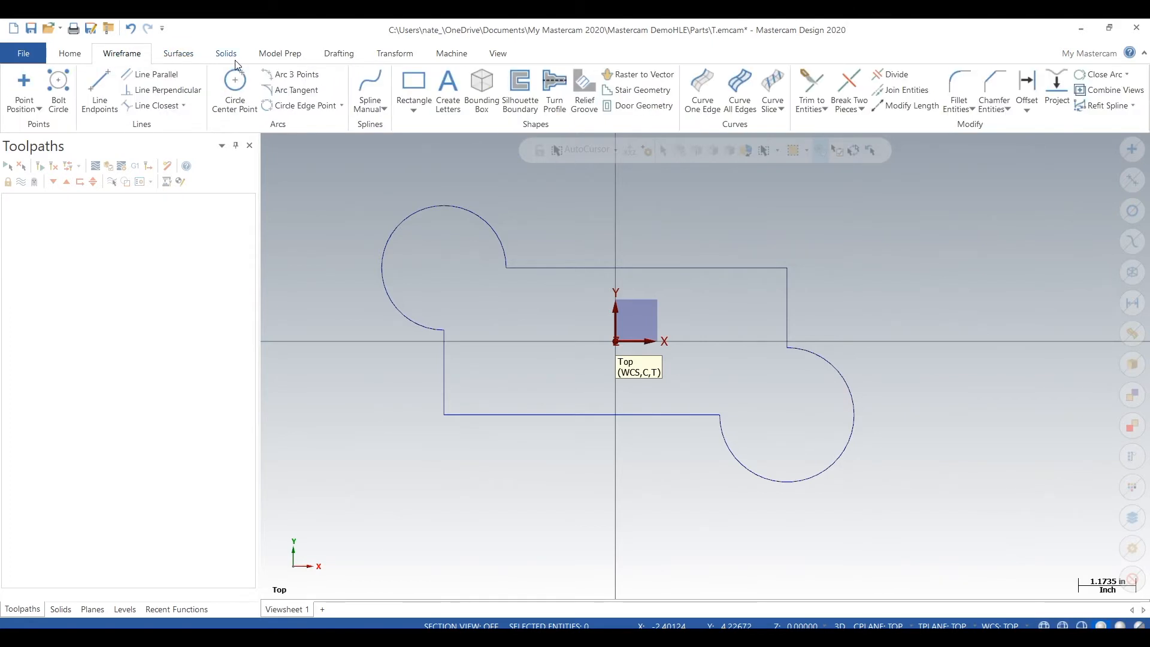
left_click(337, 53)
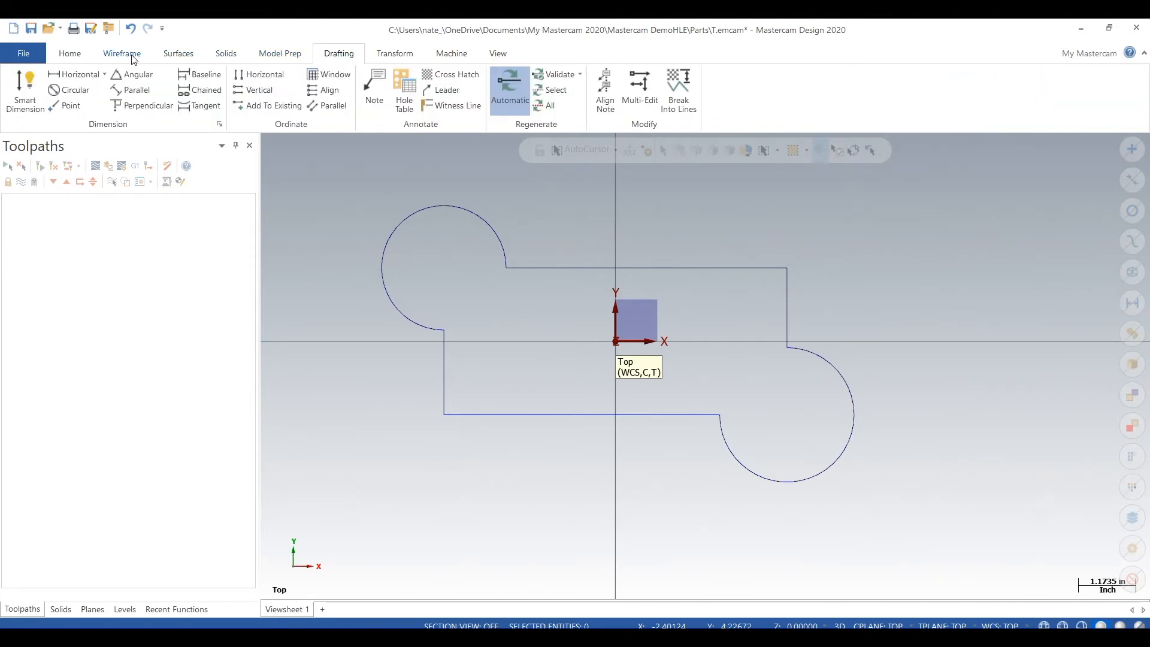
left_click(120, 52)
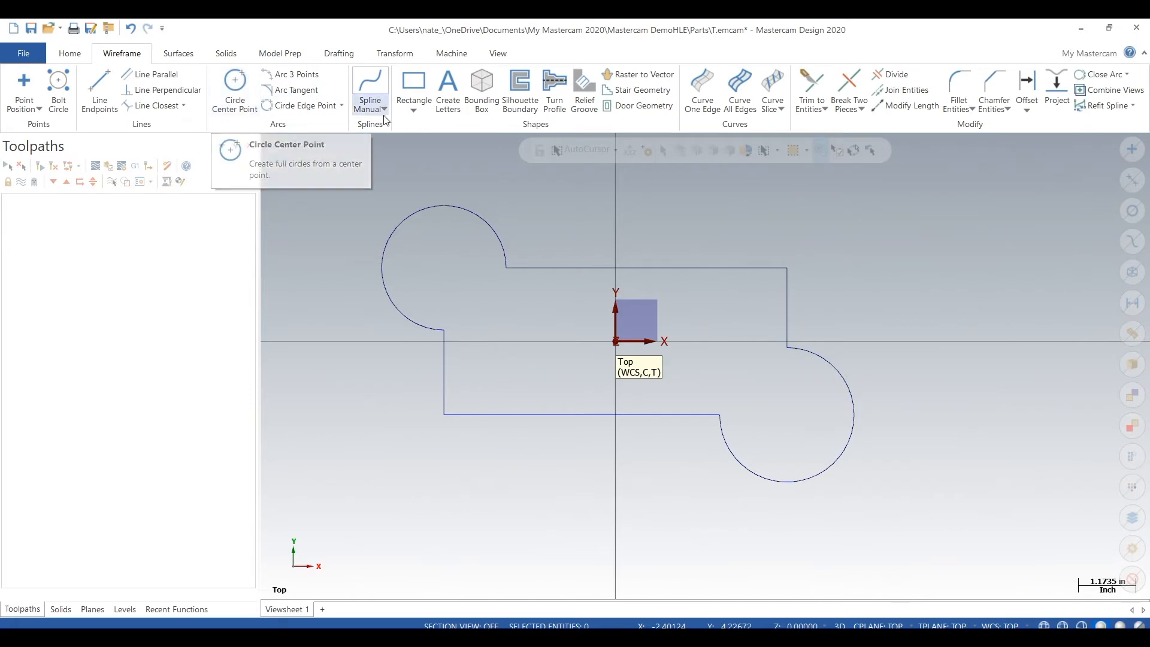
mouse_move(412, 85)
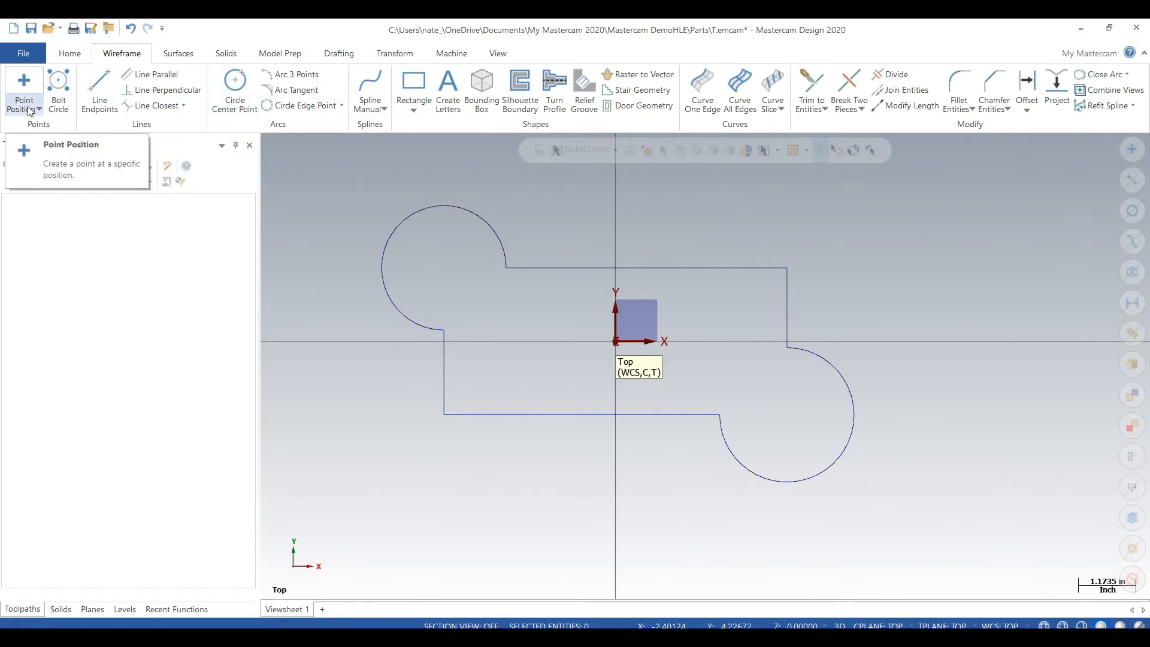
Step: Fillet each lobe-to-body corner with a 0.25 radius, trimming the entities
left_click(957, 91)
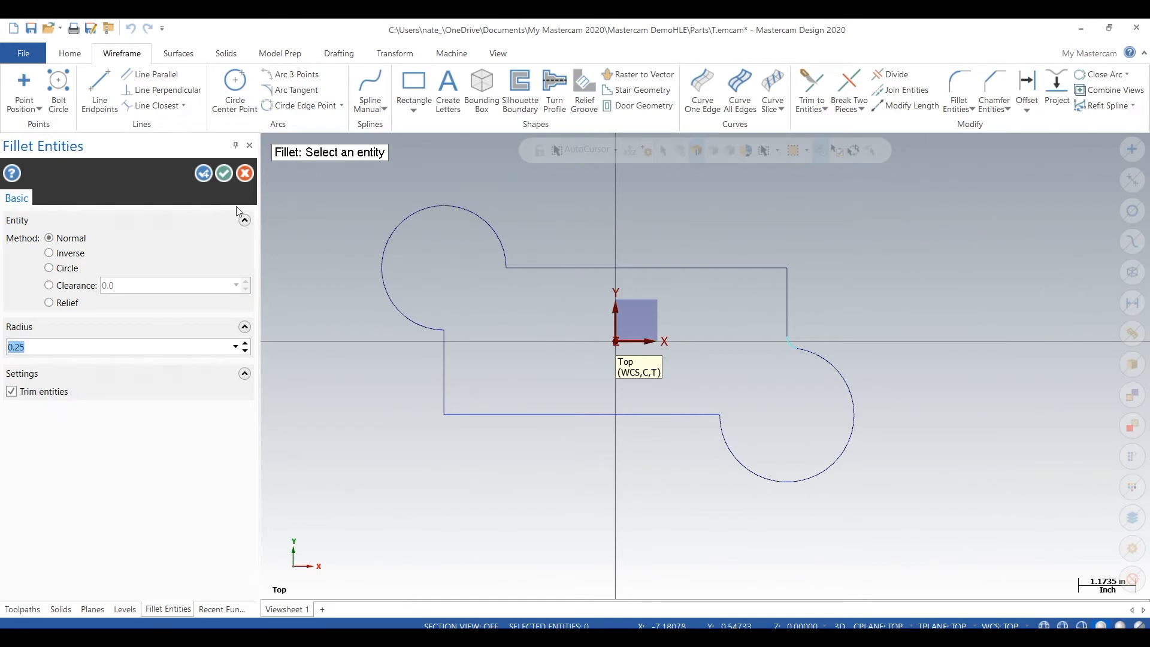
mouse_move(224, 173)
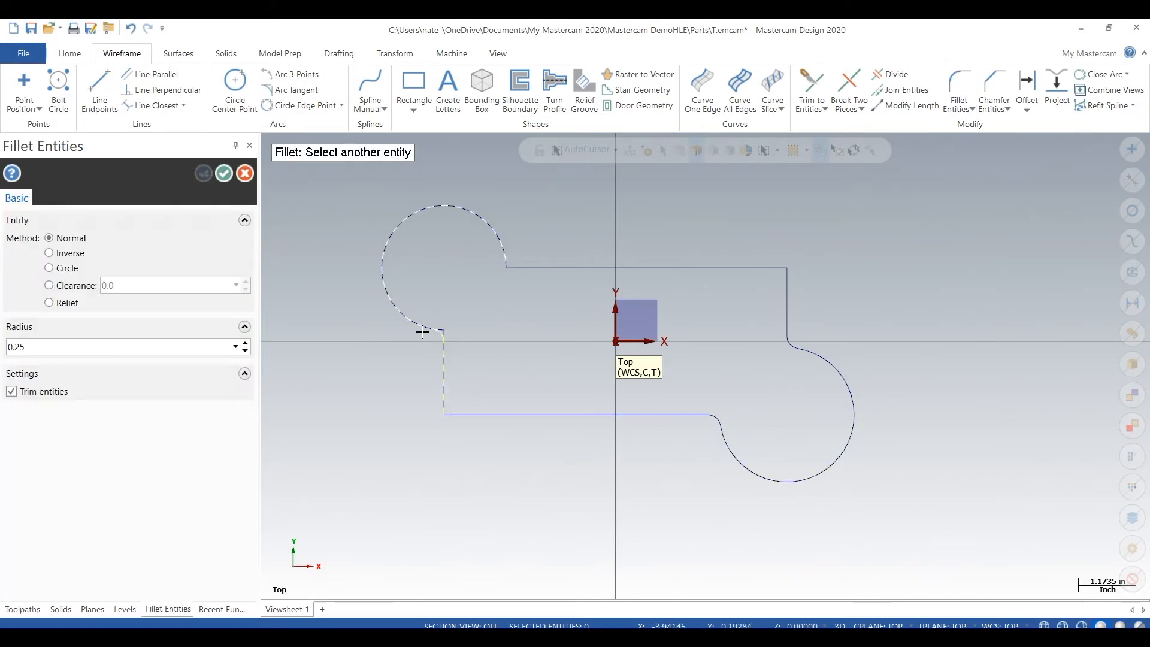
left_click(203, 173)
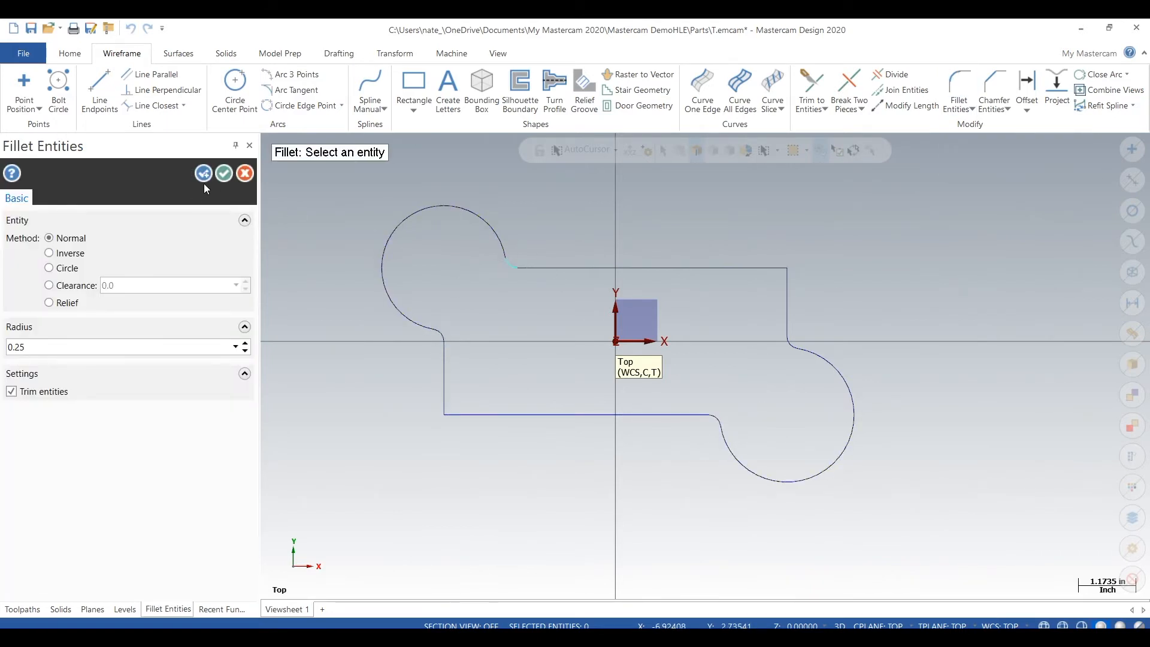
left_click(245, 173)
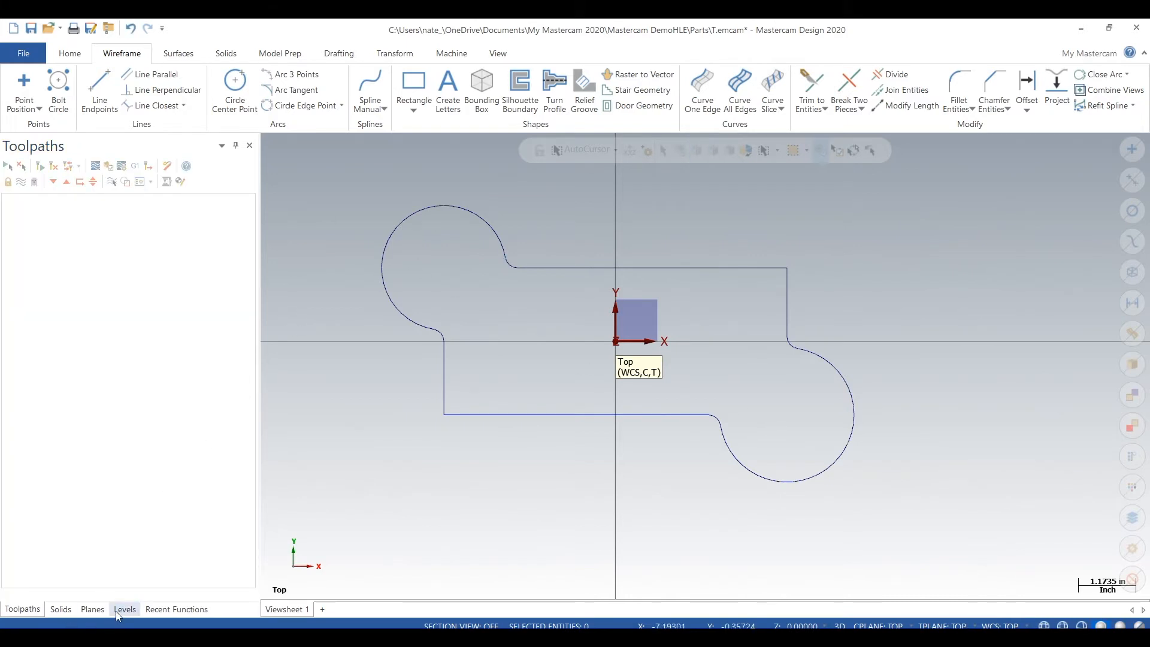
Step: Name level 1 'part', create level 2 named 'stock', and show the part level again
left_click(124, 609)
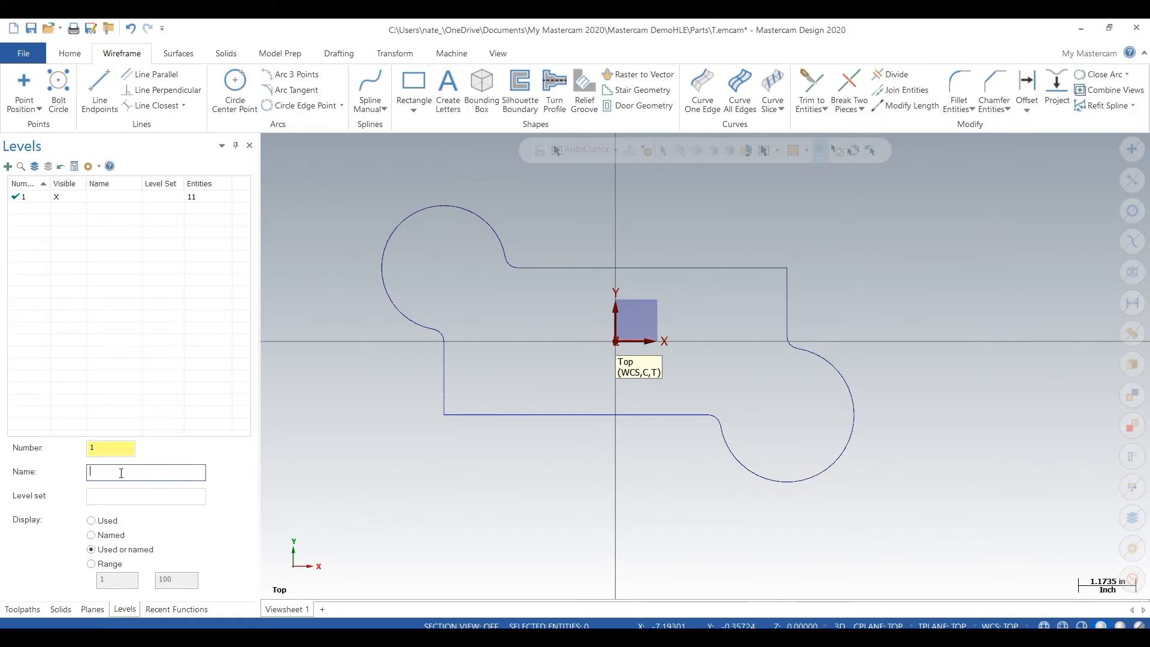
type("part")
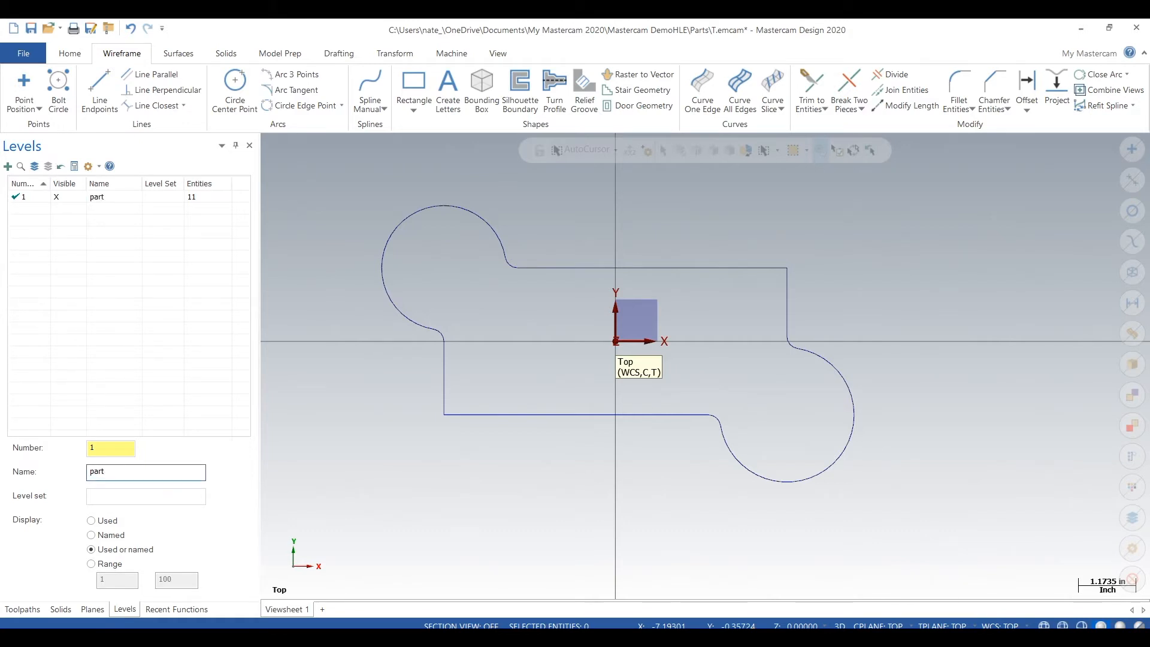
left_click(111, 447)
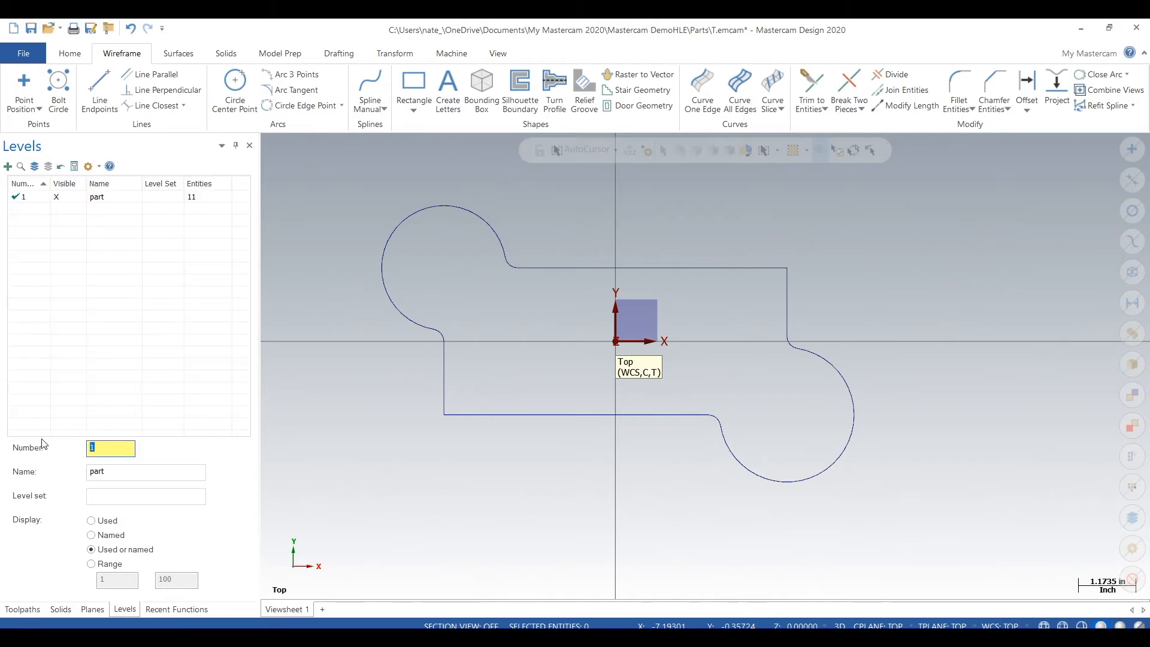
type("2")
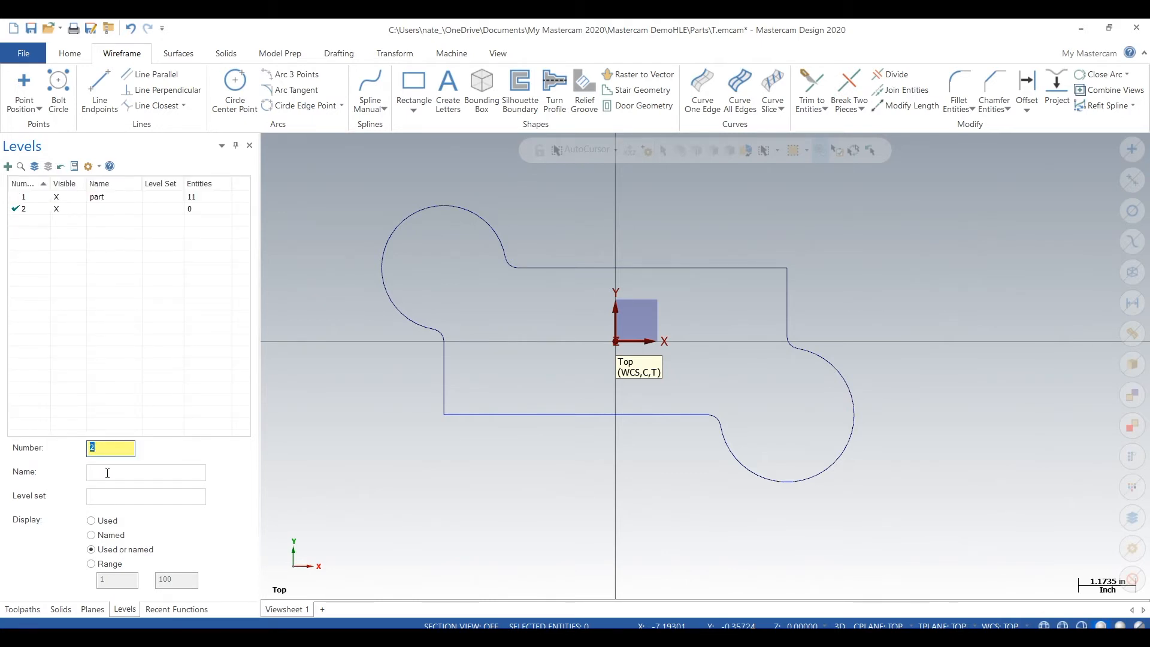
type("stock")
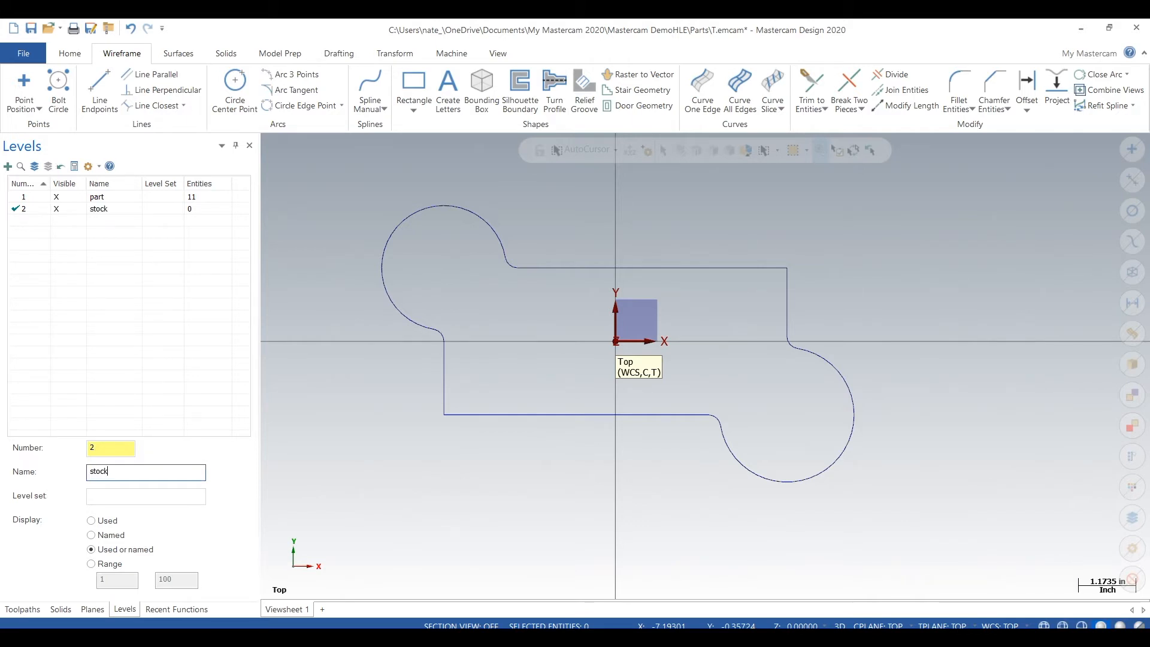
mouse_move(168, 90)
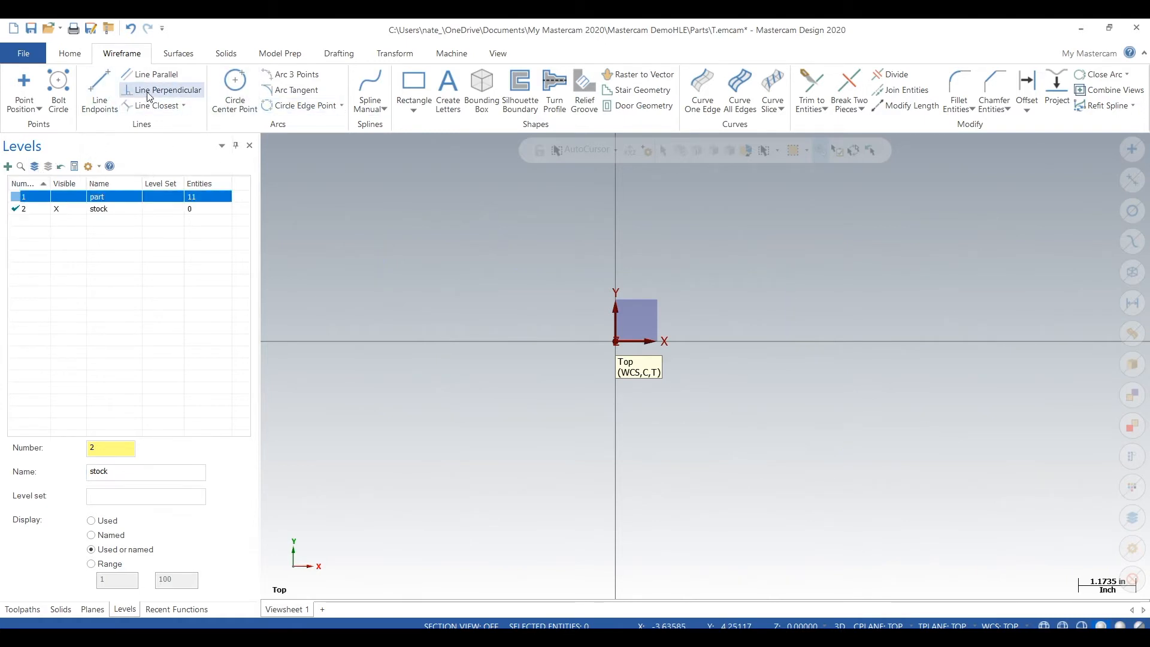
mouse_move(233, 88)
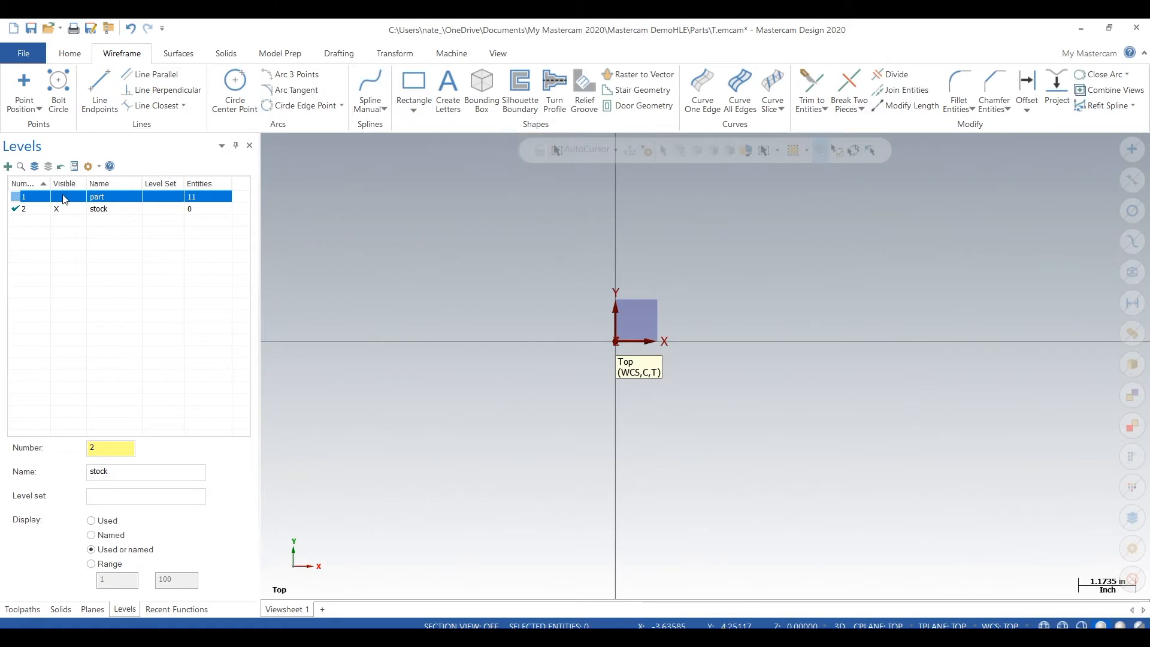
left_click(56, 196)
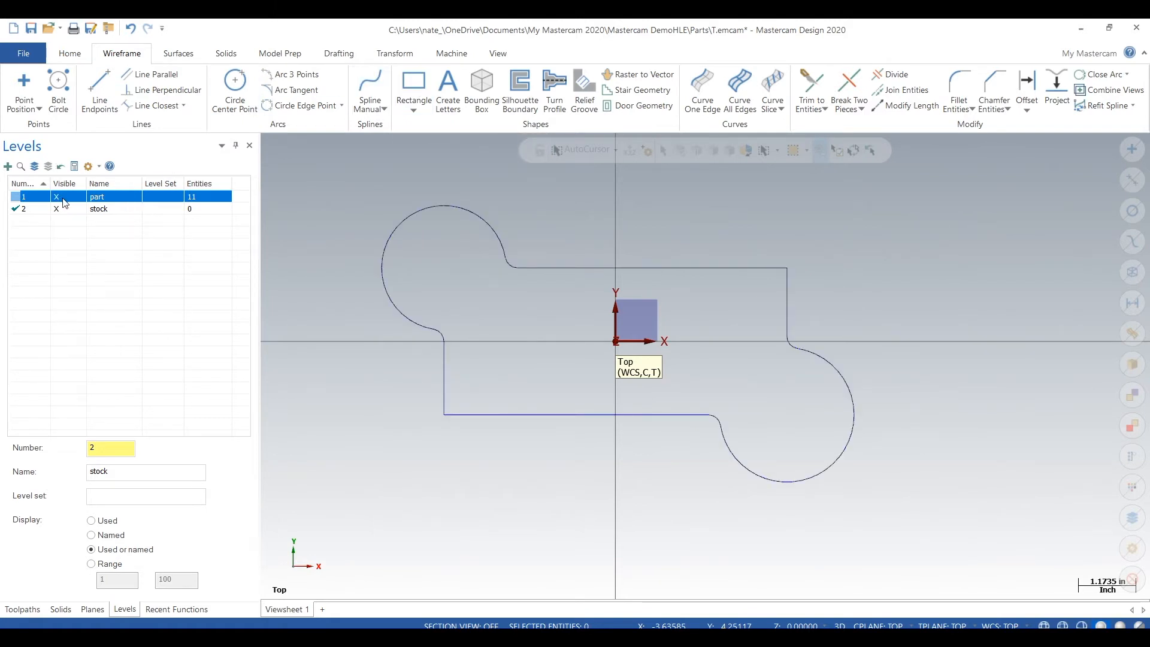
left_click(412, 81)
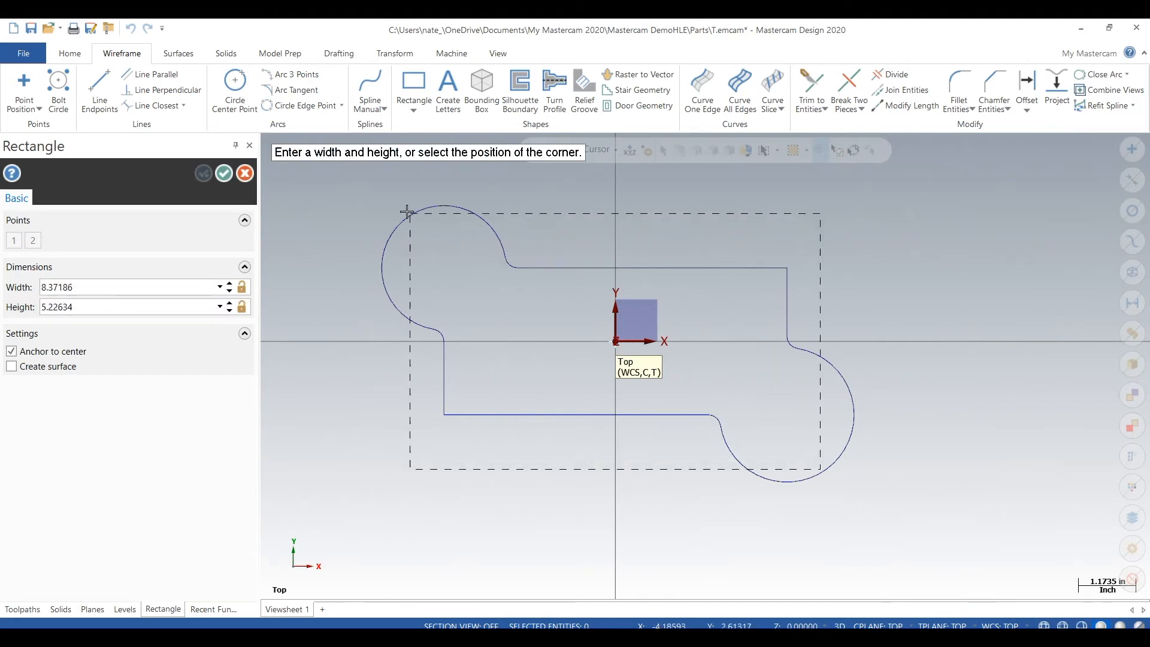
mouse_move(346, 170)
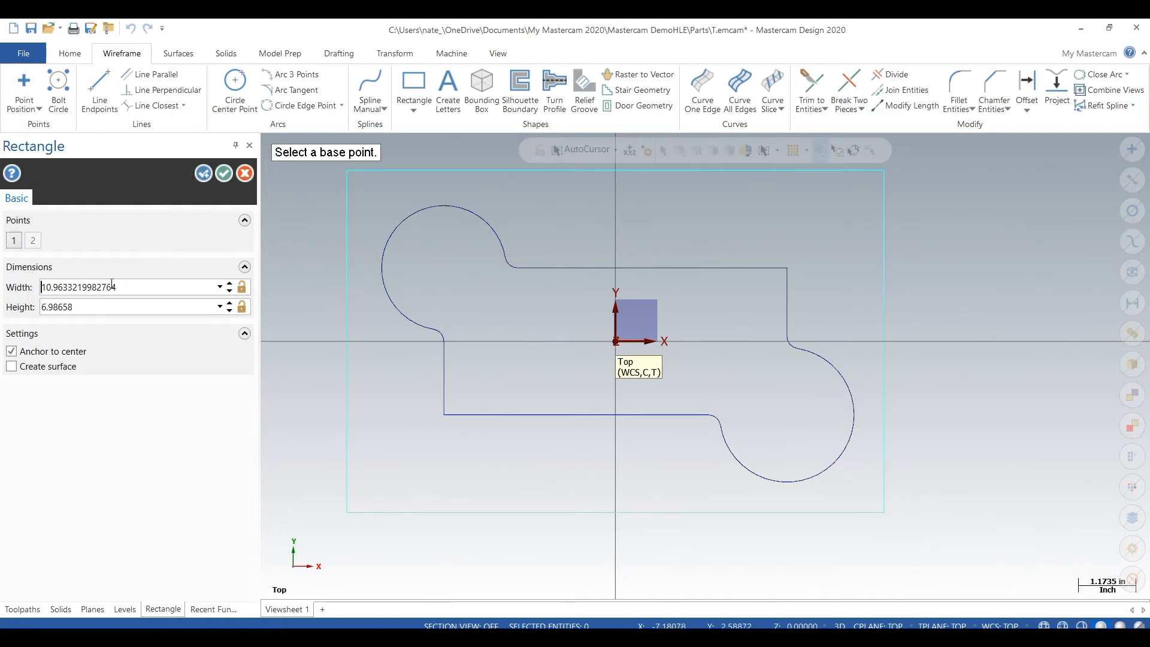
Step: Size the origin-centred stock rectangle to width 11 and height 7
type("11.0")
left_click(131, 306)
type("7")
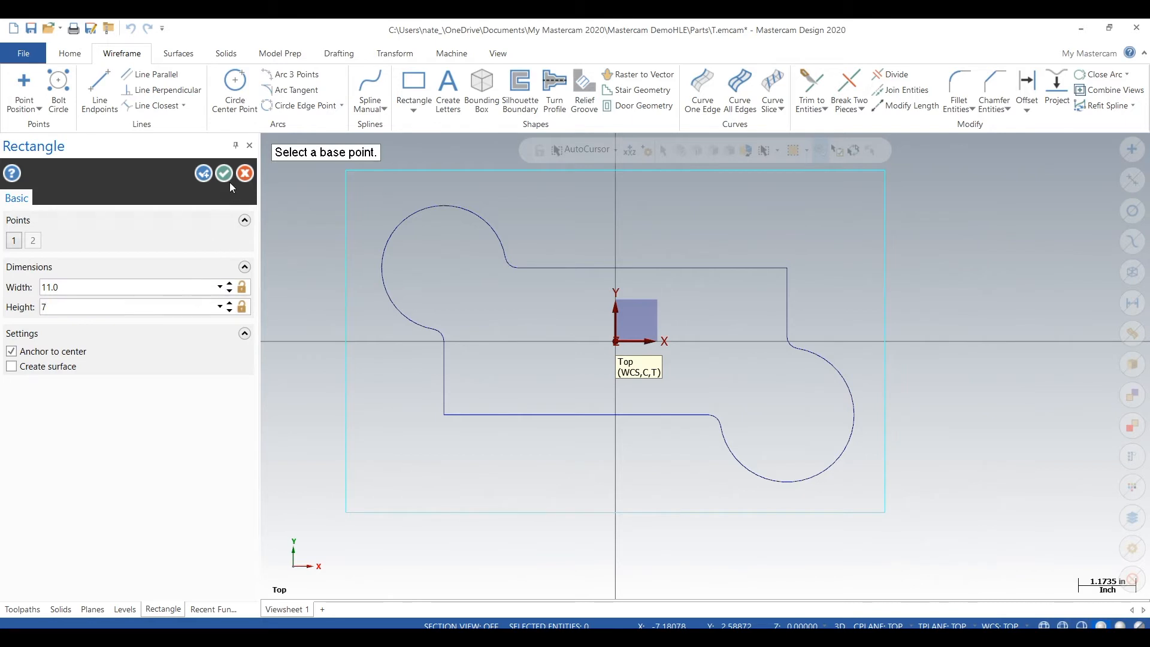
Step: Accept the 11×7 stock rectangle, make 'part' the main visible level, and show Toolpaths
left_click(124, 609)
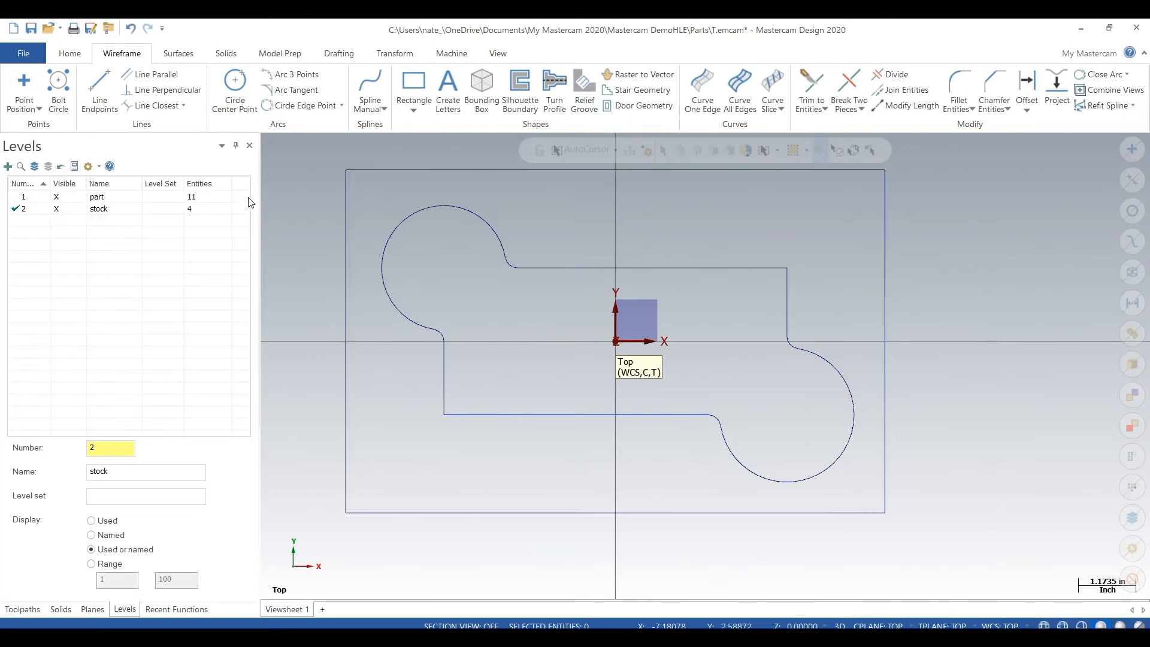
mouse_move(40, 199)
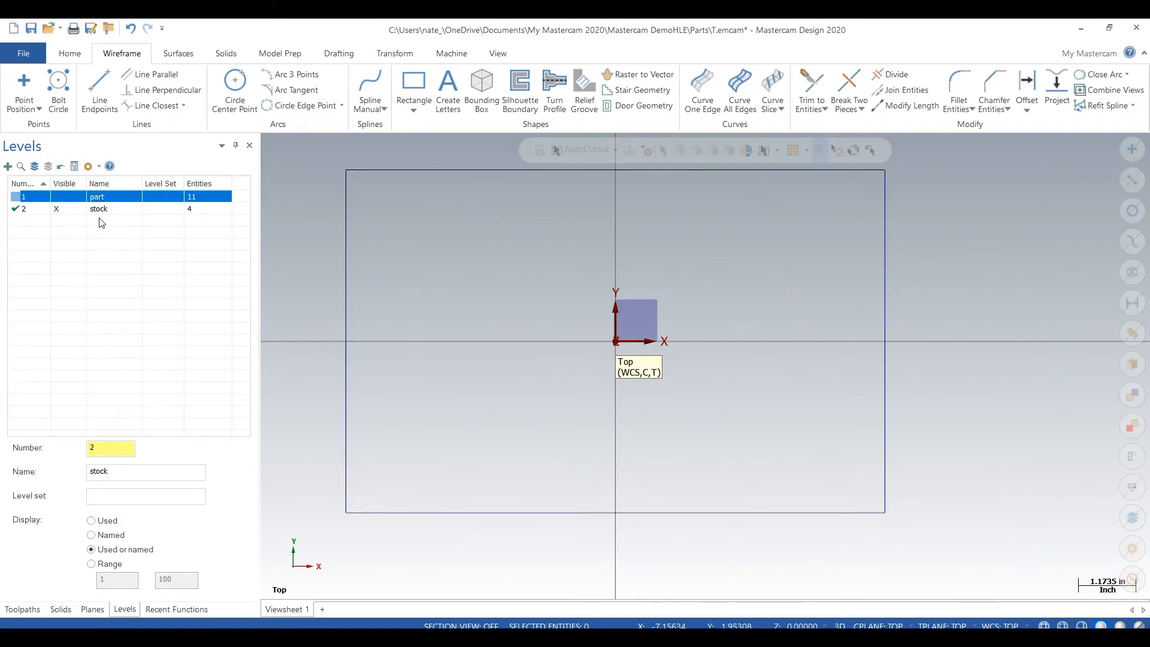
left_click(56, 196)
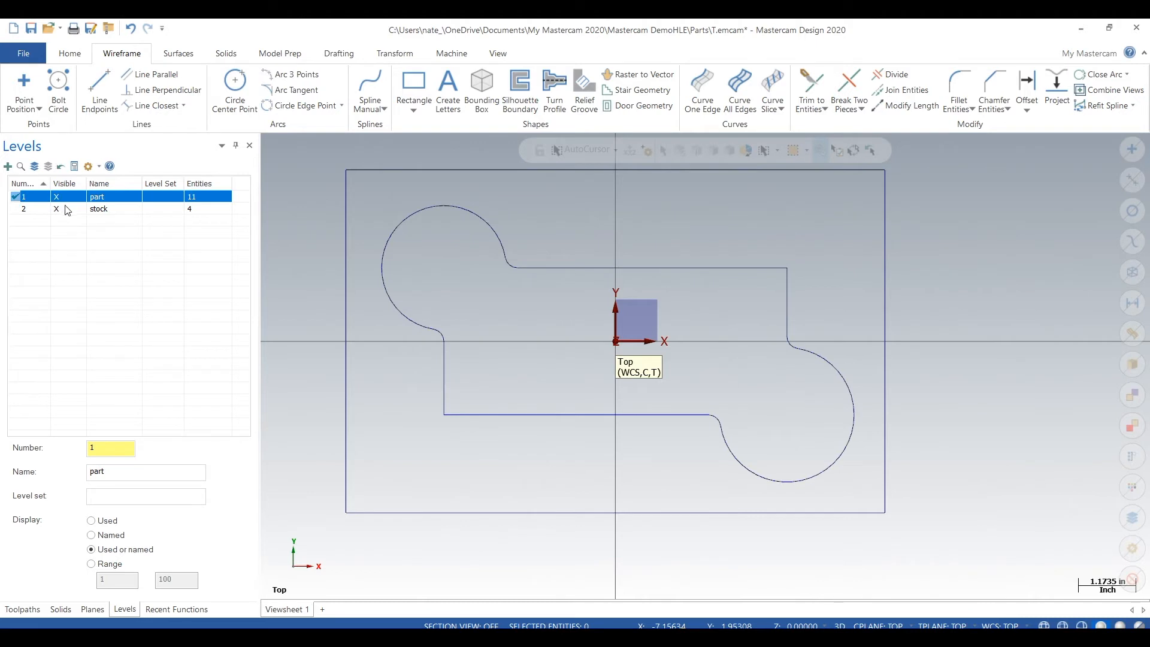
mouse_move(555, 294)
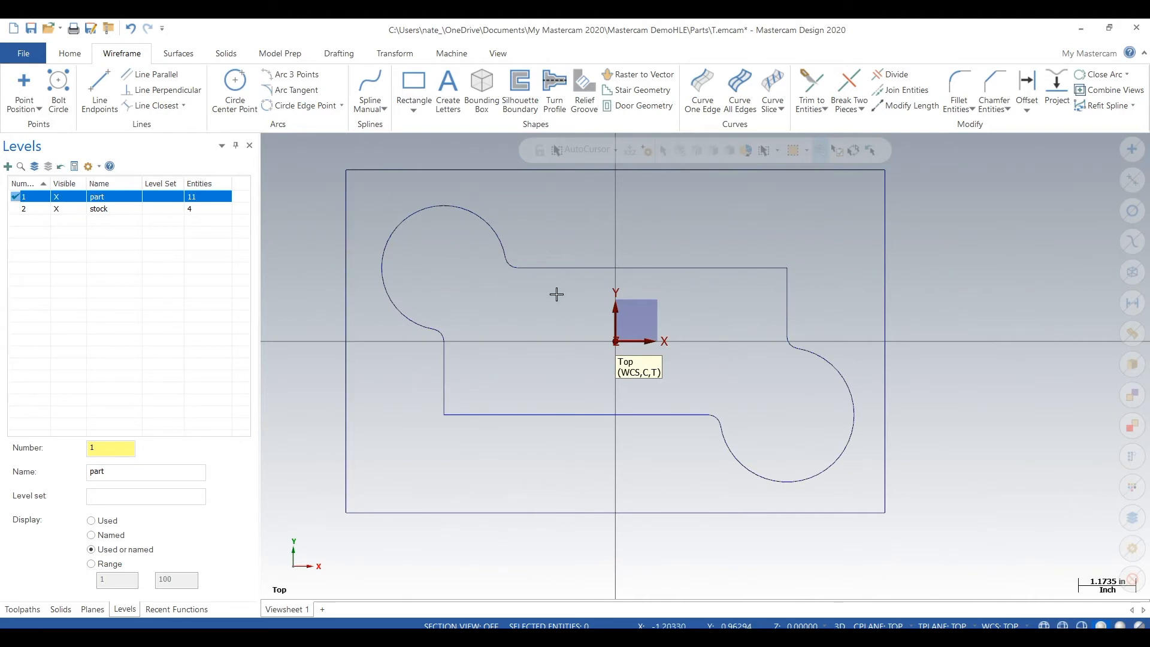
mouse_move(225, 572)
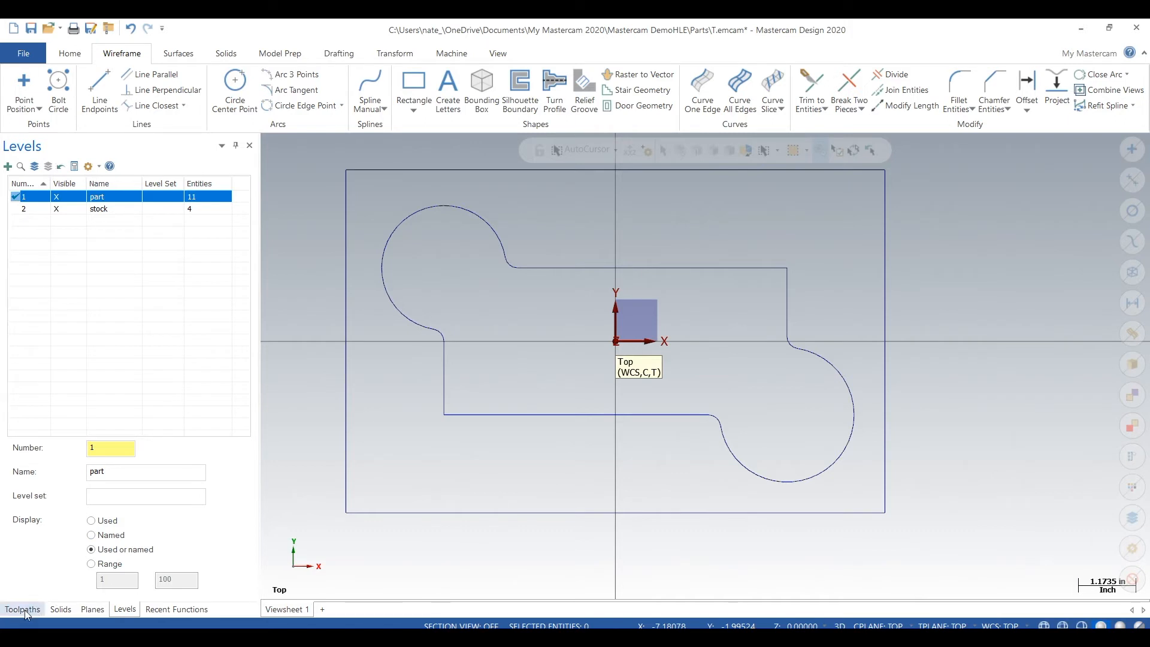
left_click(22, 608)
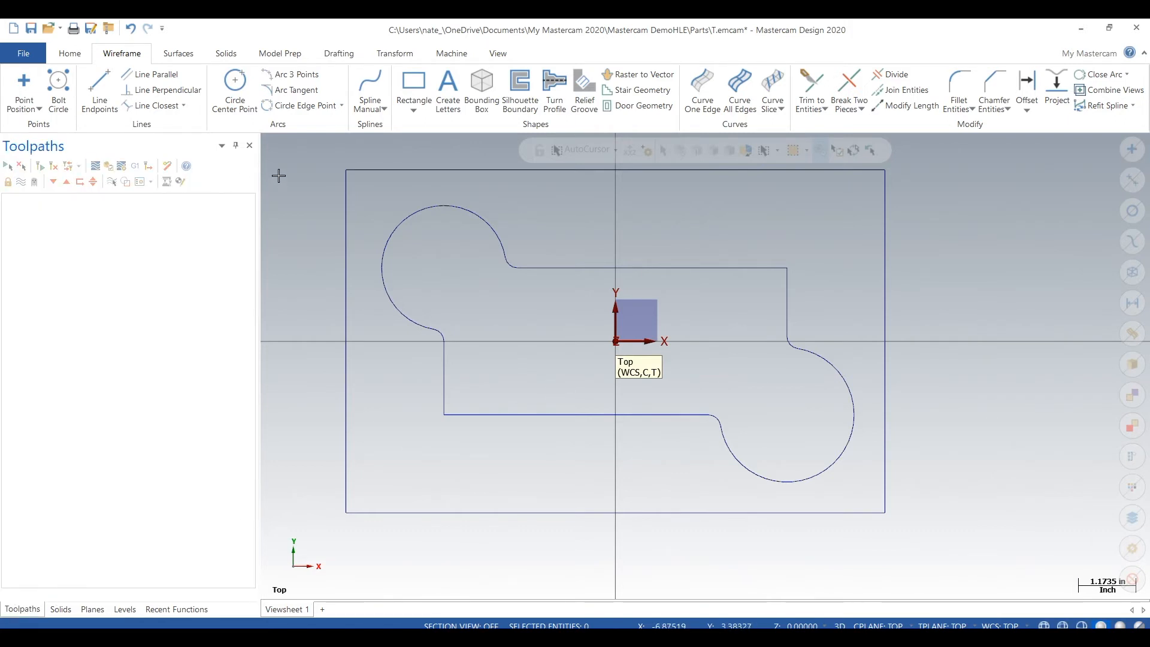
Step: Choose the default Mill machine; chain the stock as machining region and part as avoidance
left_click(450, 53)
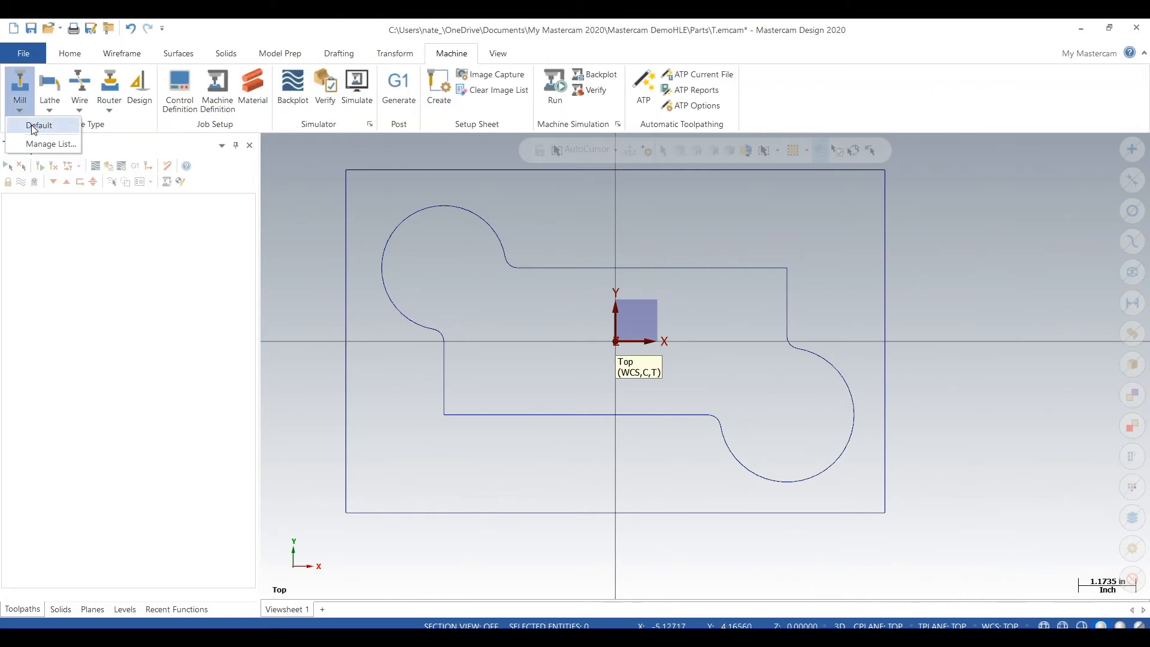
left_click(38, 124)
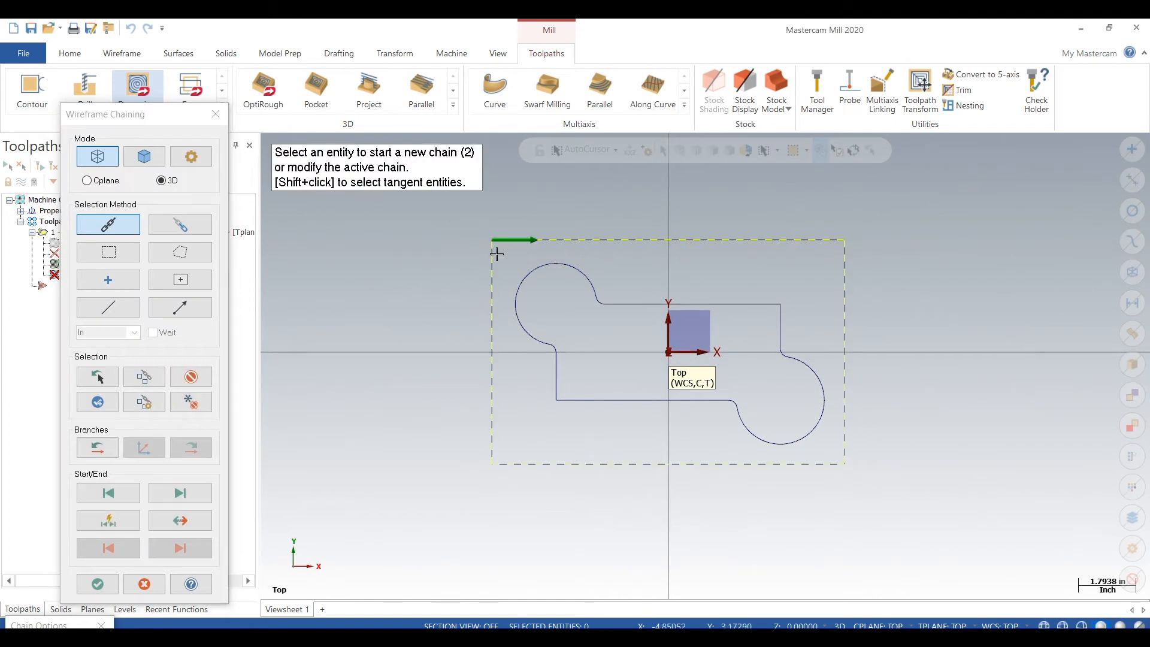
mouse_move(96, 583)
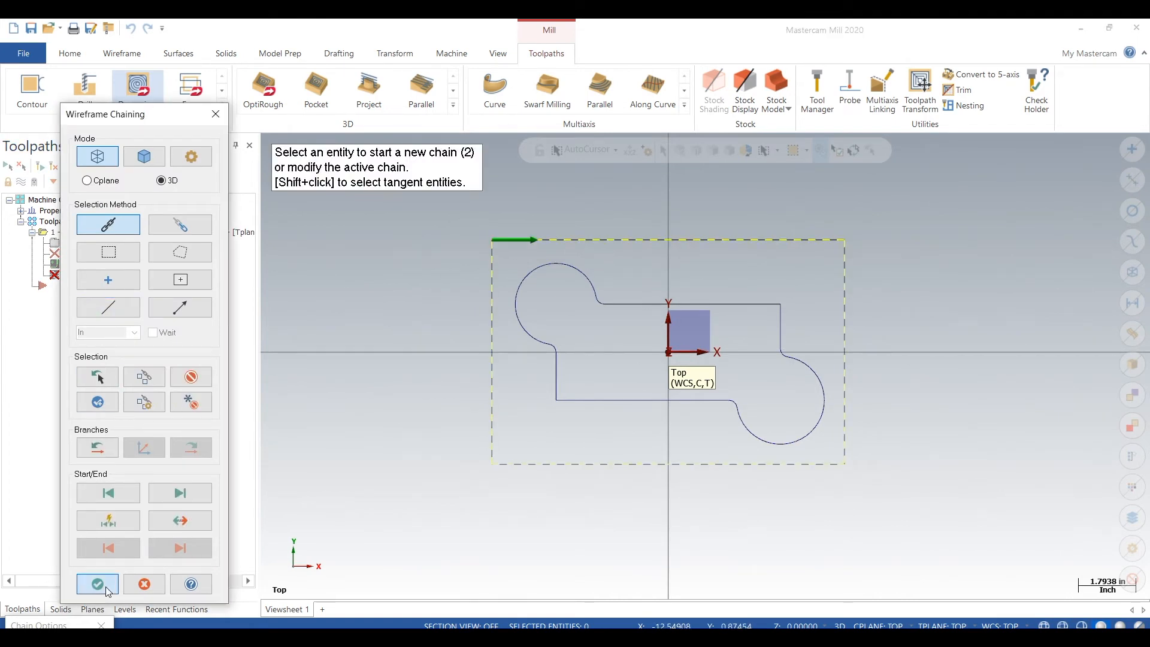
left_click(95, 584)
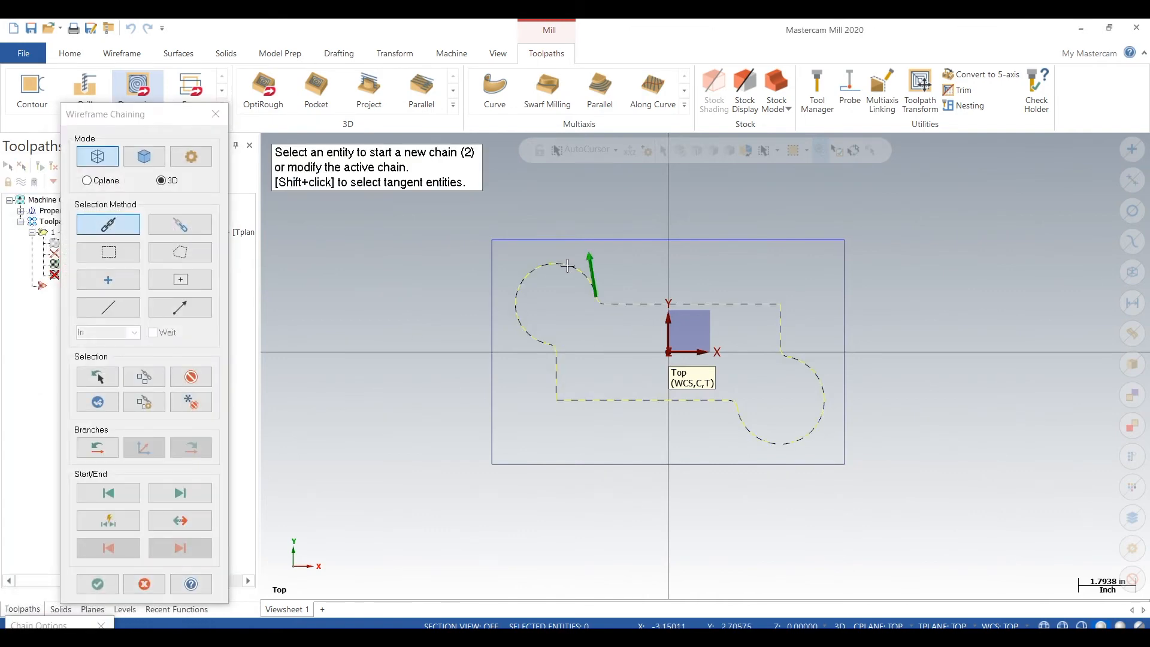
left_click(108, 520)
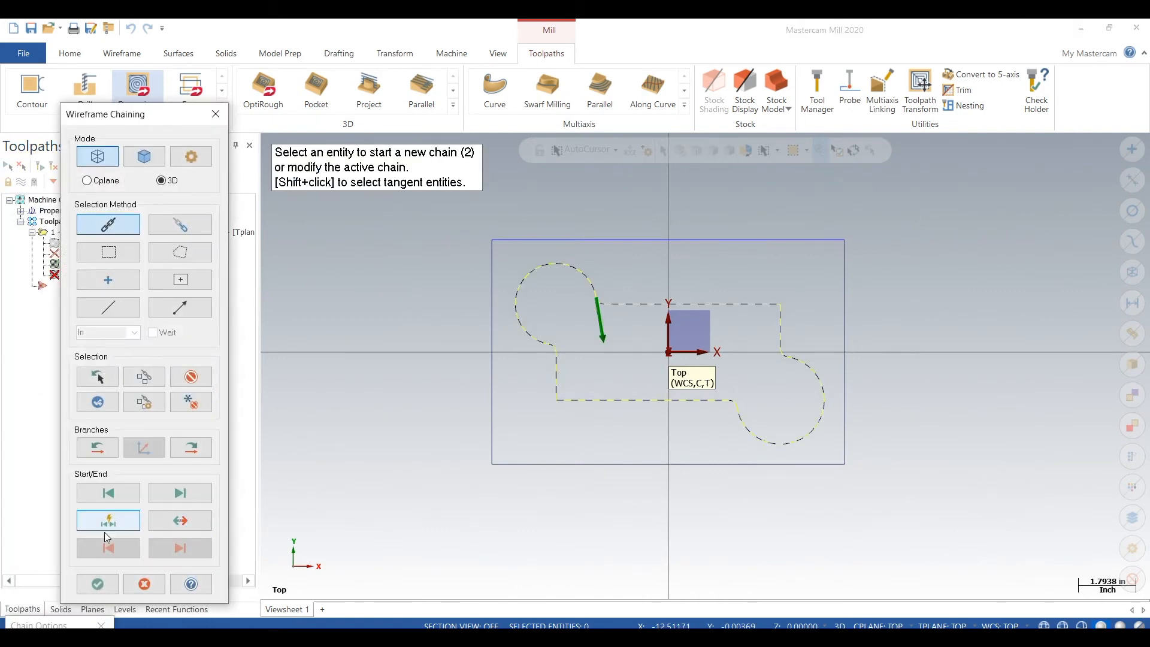
left_click(96, 584)
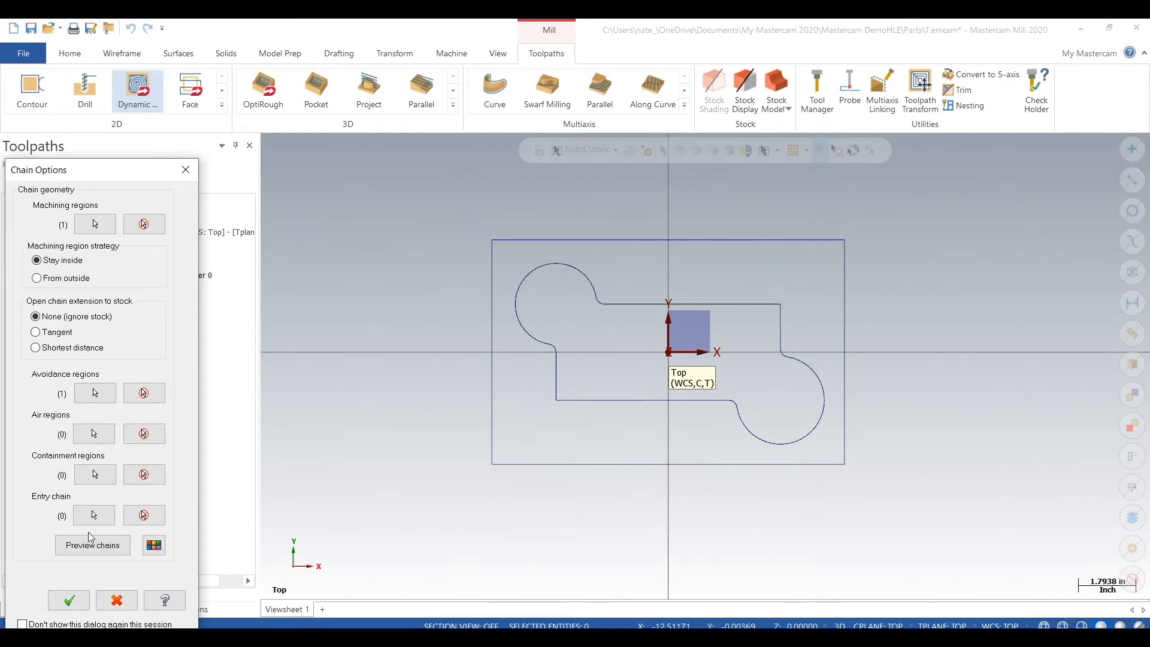
Step: Accept the chains, pick the 1/2 FLAT ENDMILL, and set spindle 7500, feed 100, plunge 100
left_click(67, 605)
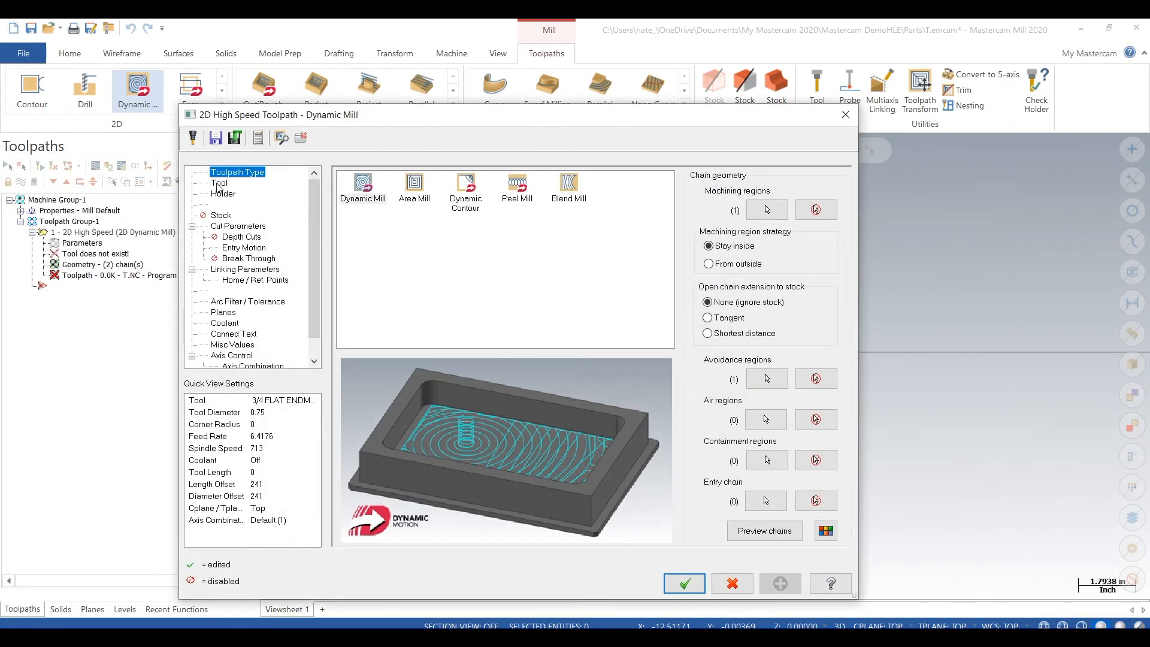
left_click(219, 182)
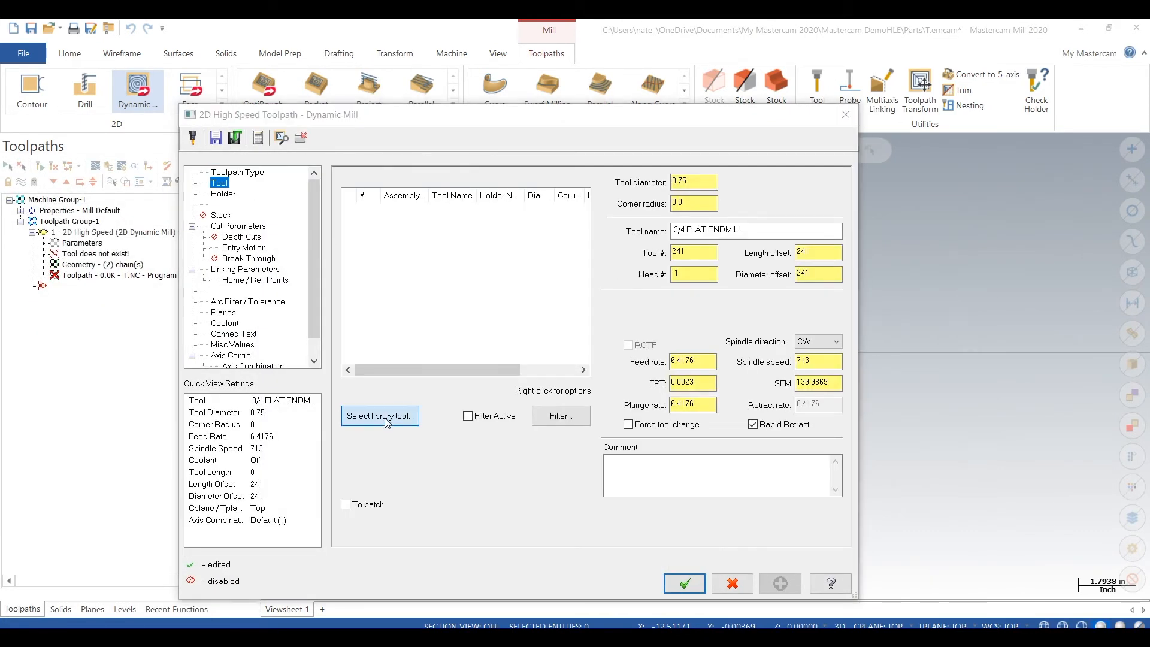
left_click(379, 416)
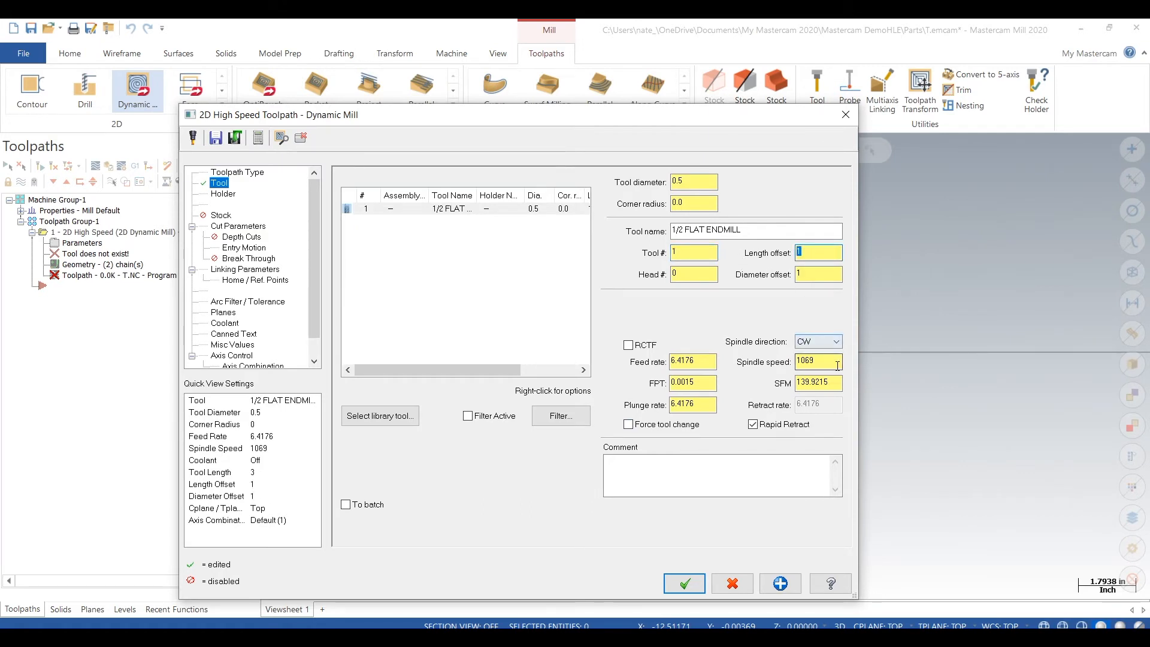
type("7")
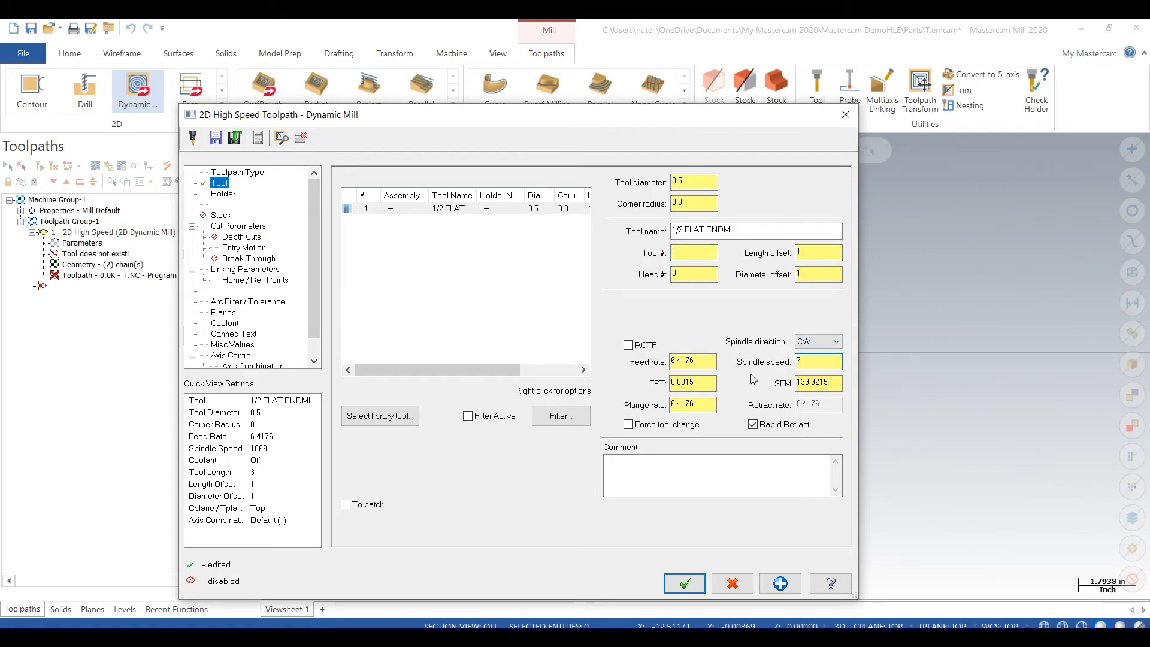
type("7500")
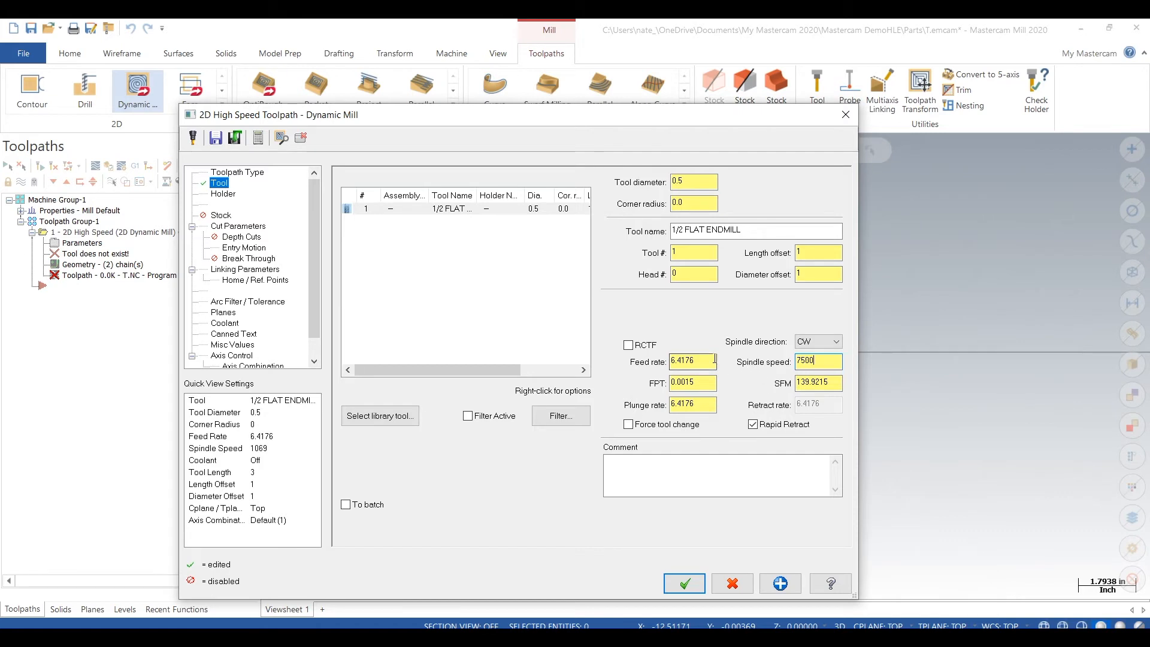
type("100")
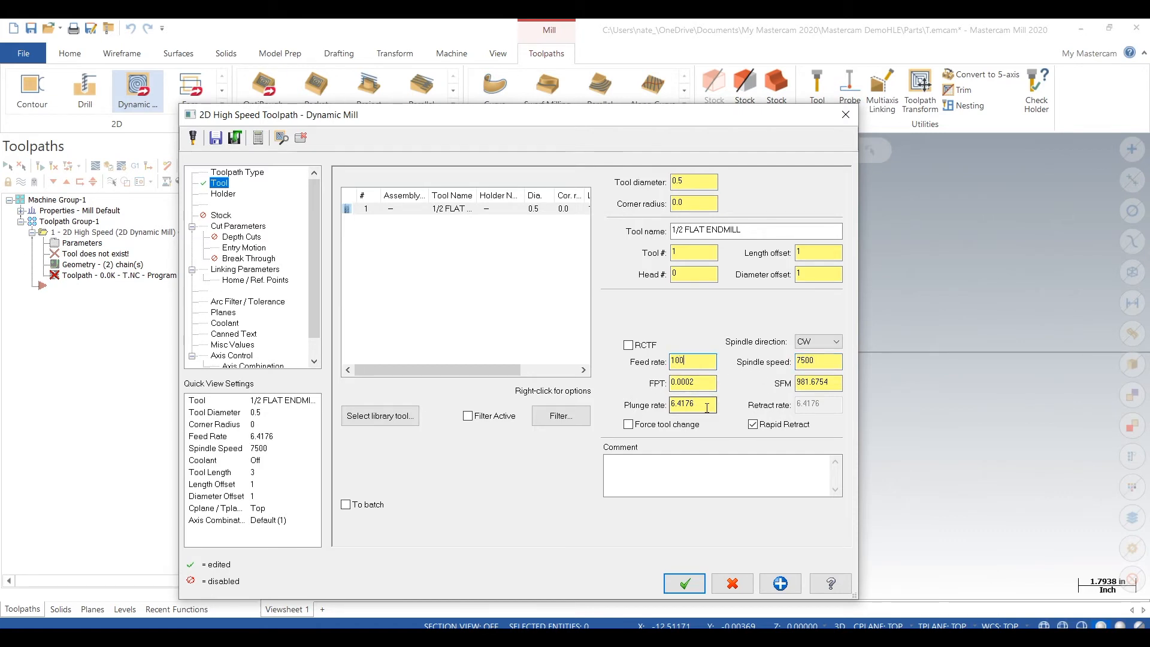
type("100")
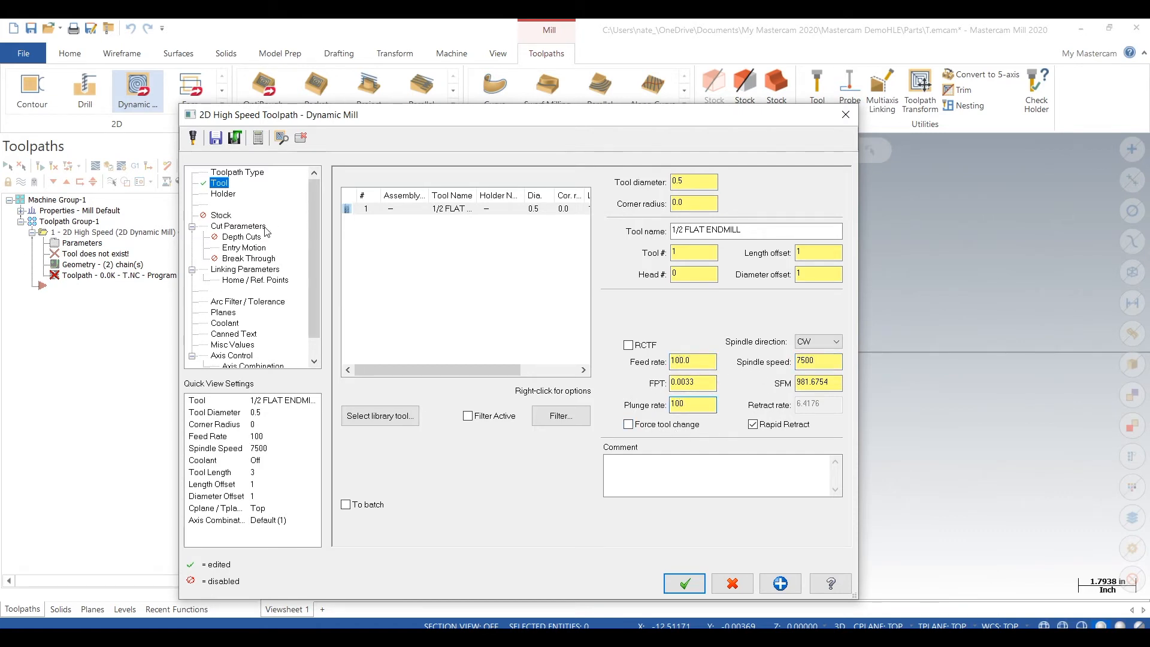
Step: Set the back feedrate to 300 and the absolute cut depth to -0.5
left_click(238, 225)
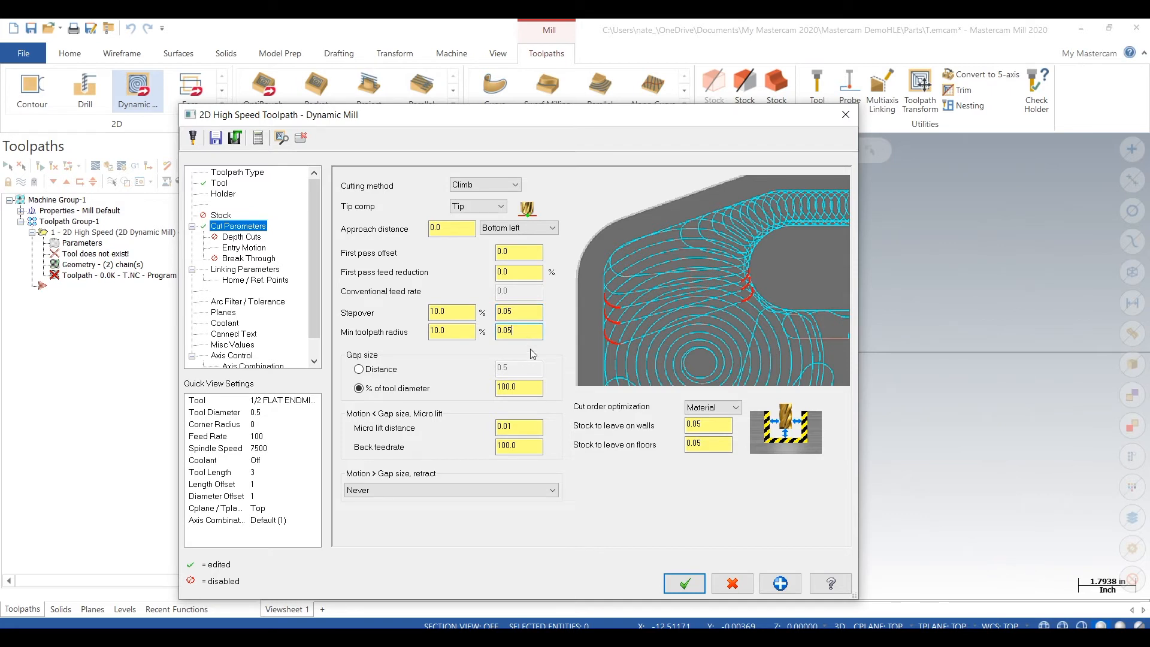
left_click(518, 388)
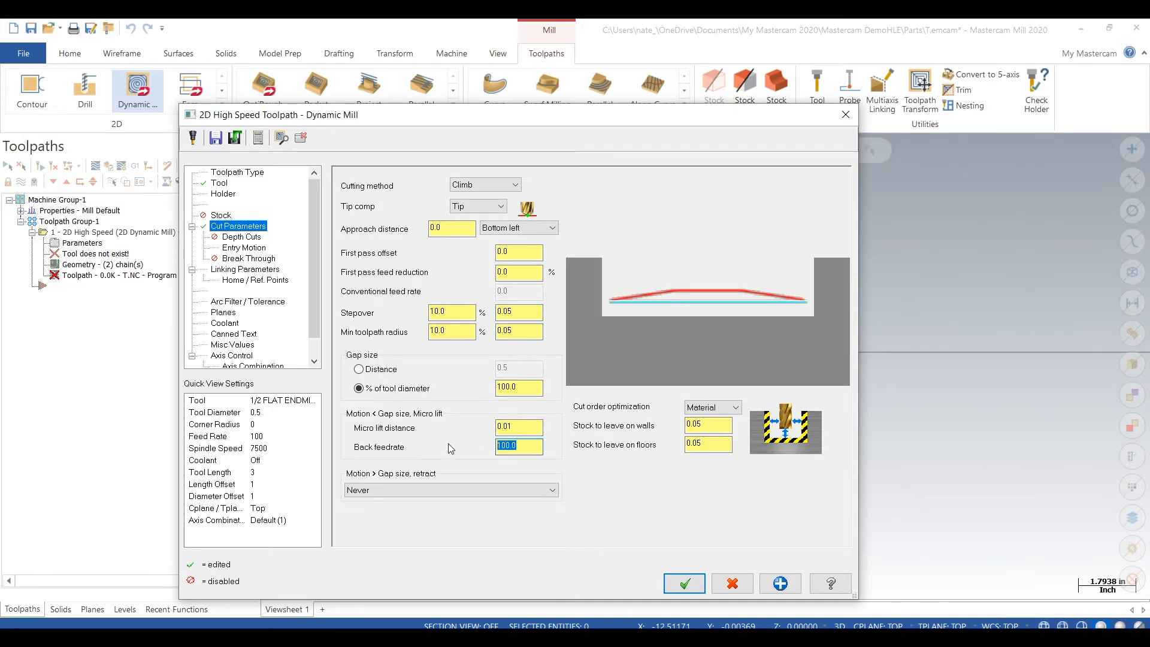
type("300")
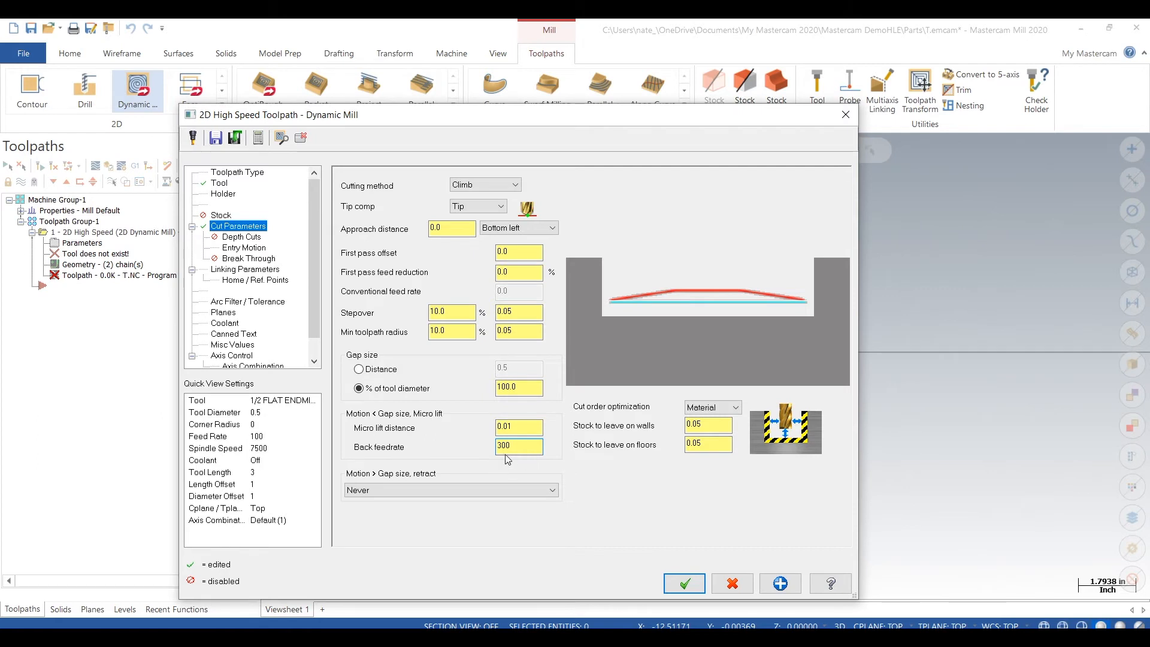
left_click(241, 236)
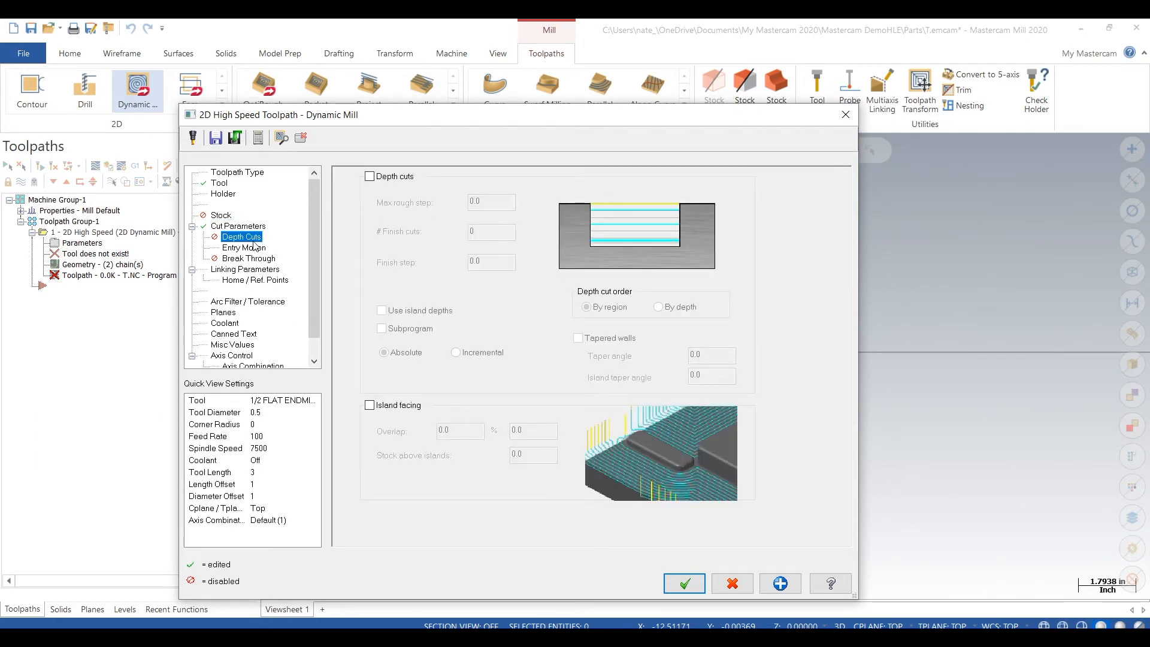
left_click(245, 269)
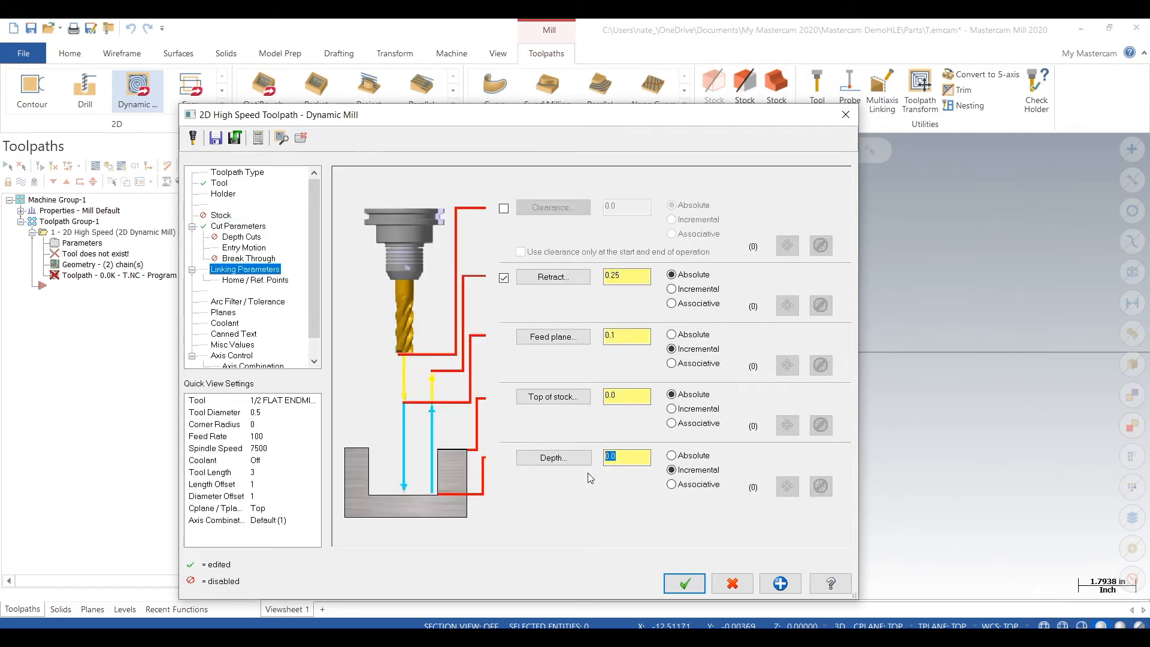
type("-0")
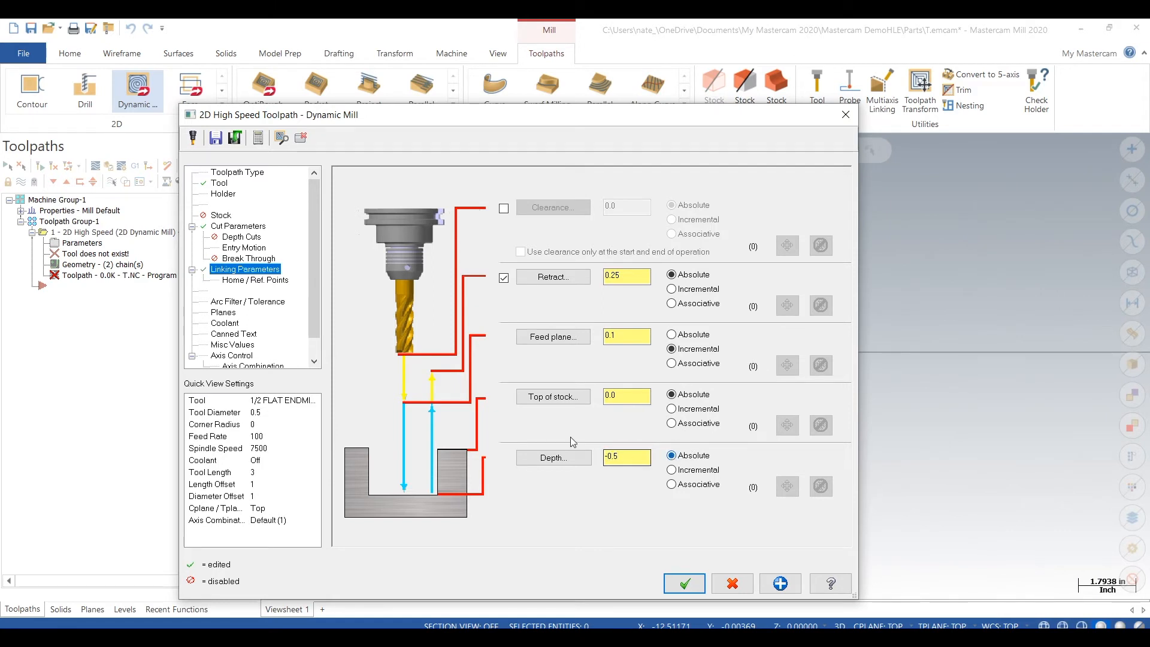
Step: Turn flood coolant on and accept the Dynamic Mill parameters
left_click(224, 323)
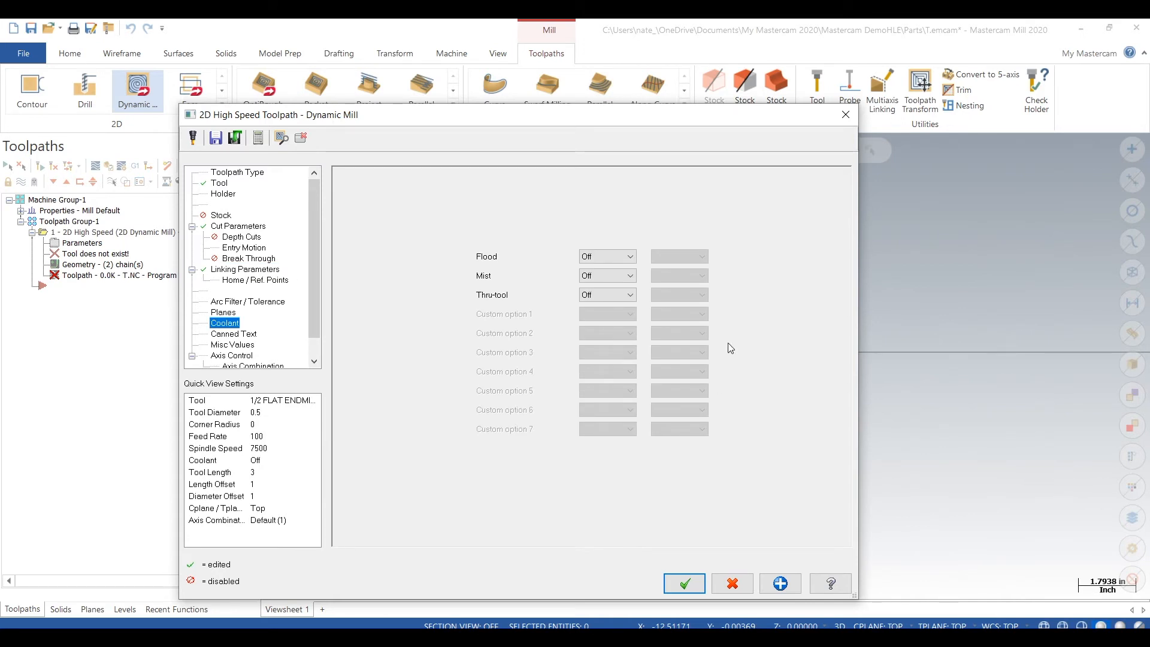
left_click(603, 255)
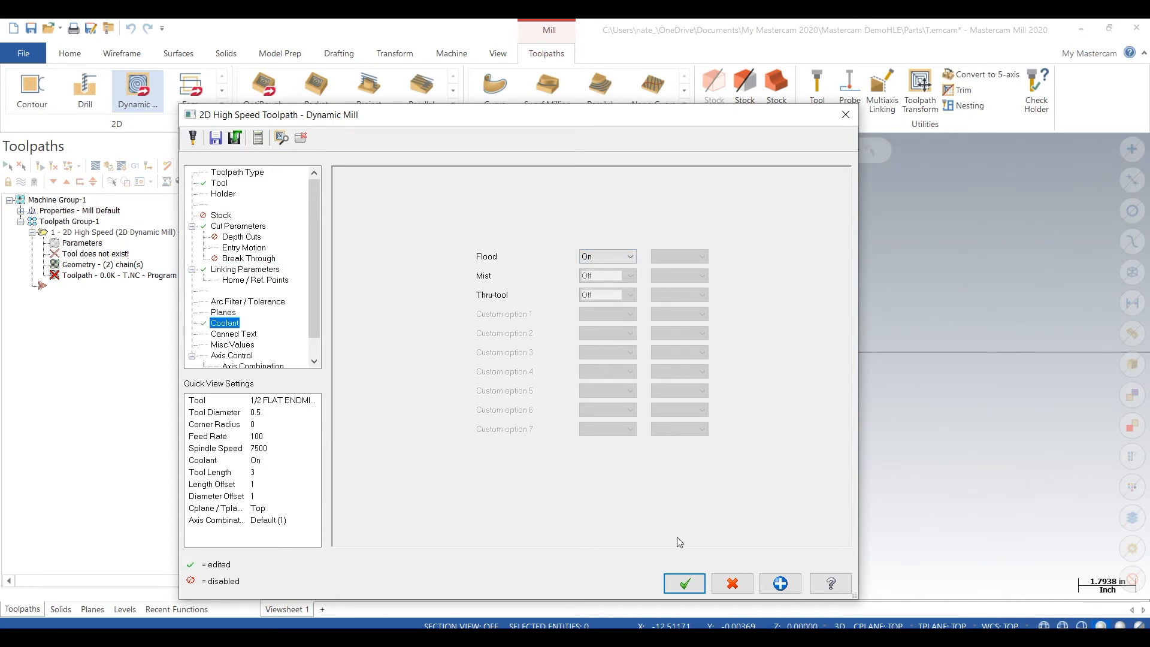
left_click(682, 582)
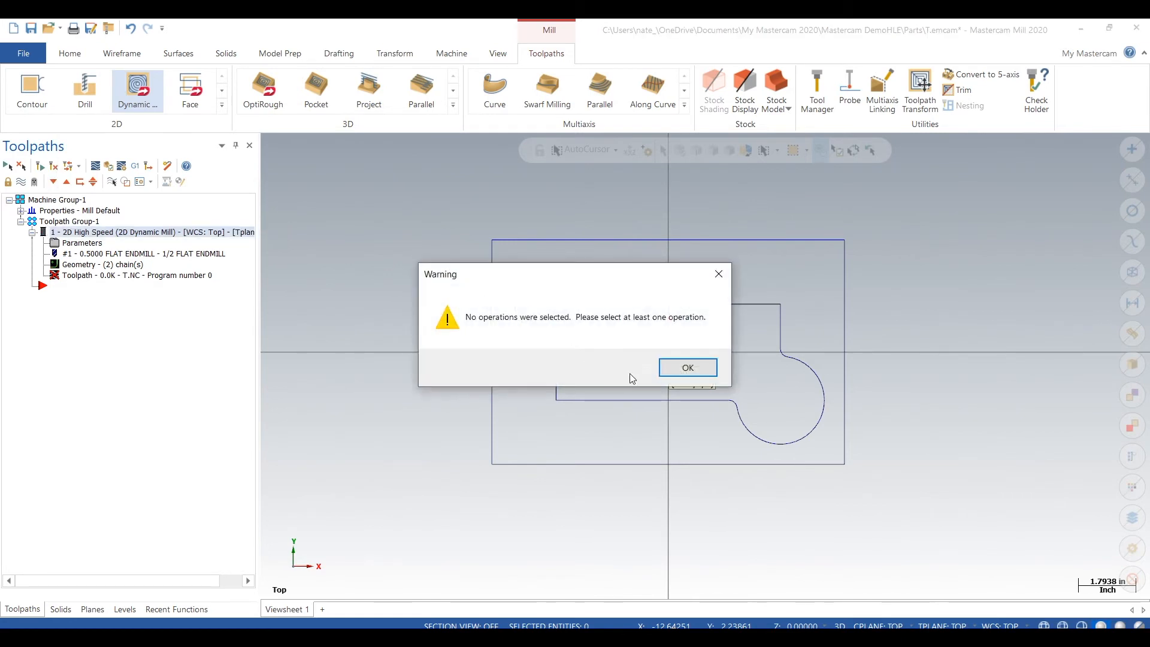
Step: Dismiss the no-operations warning and switch the machining region strategy to From outside
left_click(686, 367)
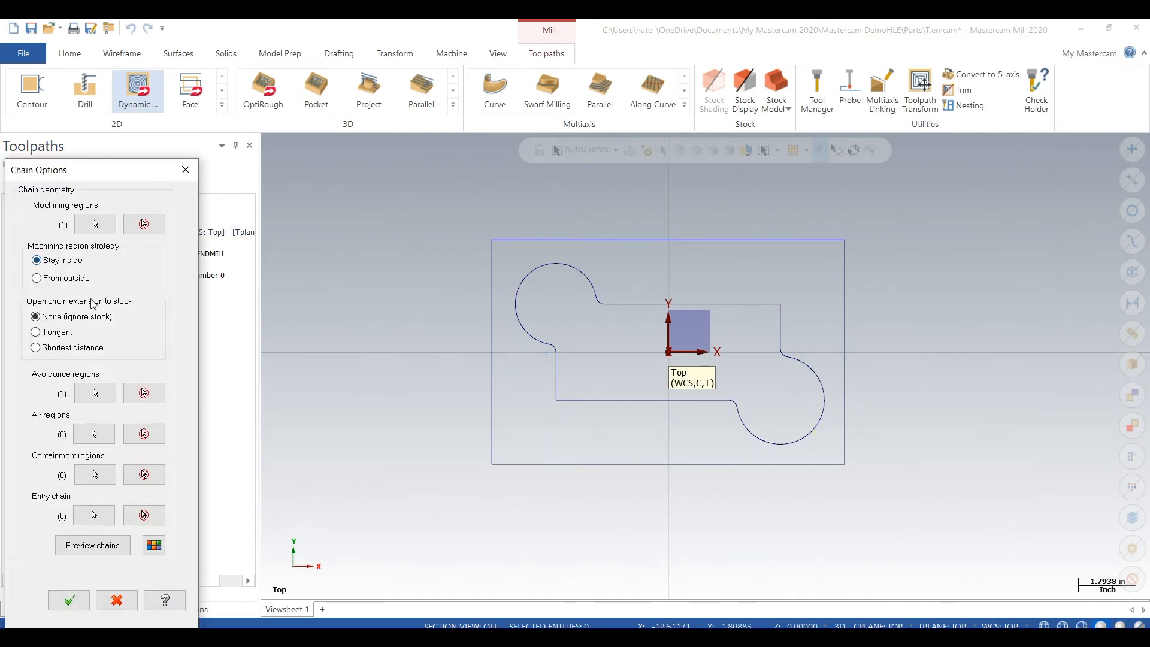
left_click(36, 278)
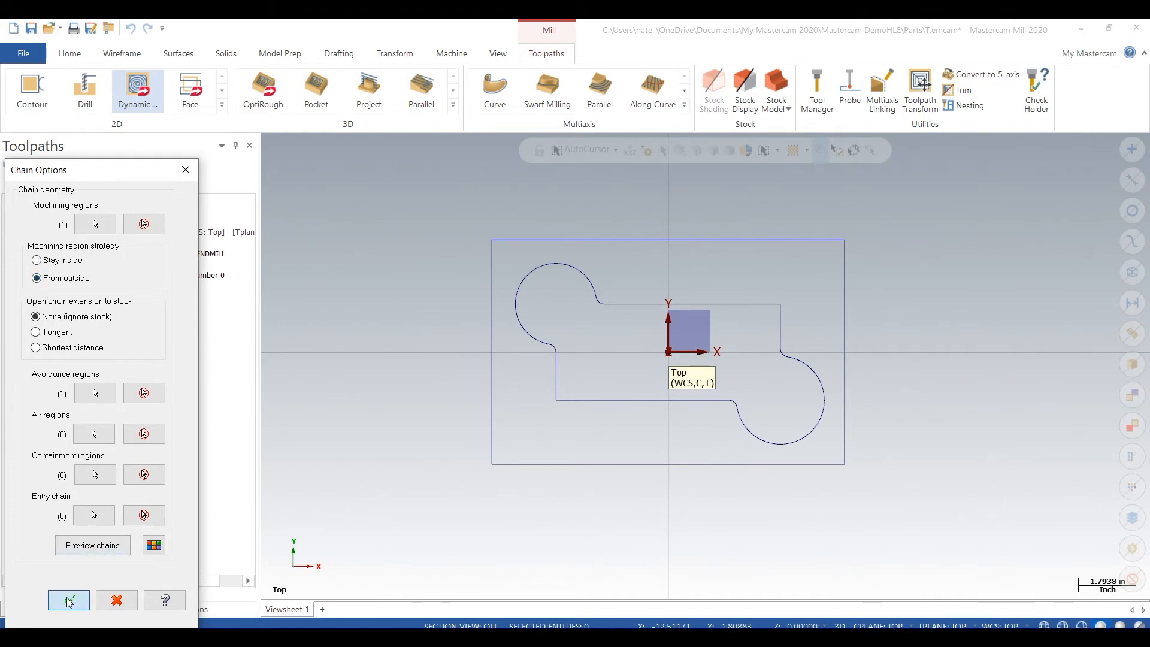
left_click(68, 599)
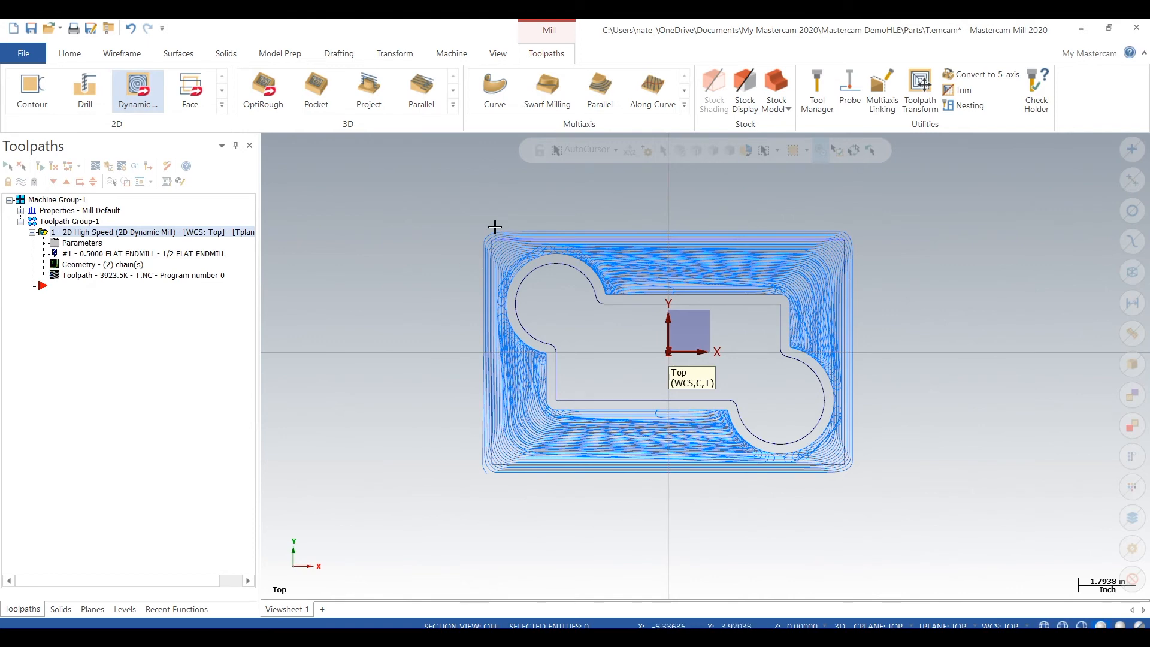
mouse_move(530, 216)
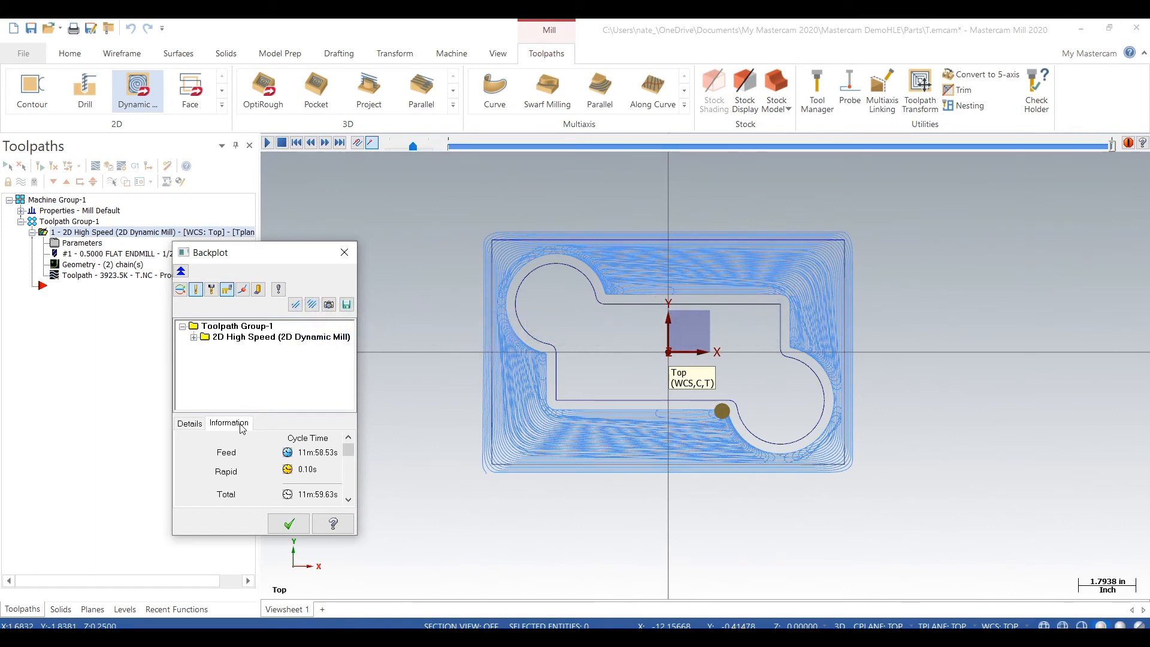
Step: Check the backplot Information tab for the roughly 12-minute cycle time
left_click(288, 523)
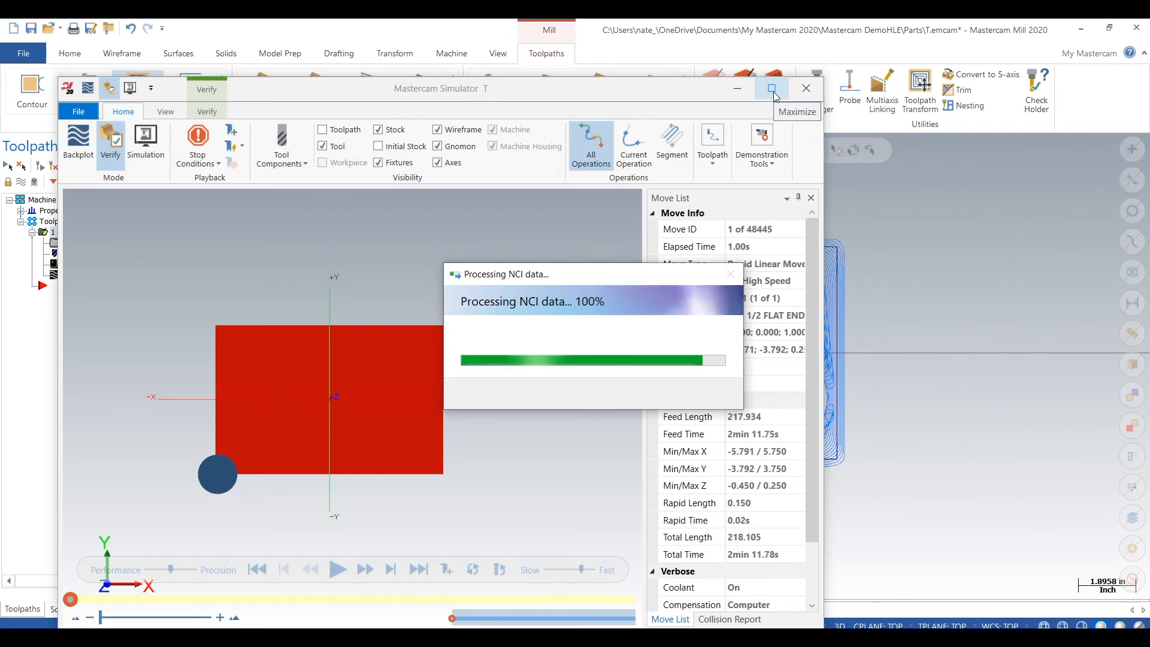
Step: Maximize Mastercam Simulator and play the cutting verification to completion
left_click(771, 88)
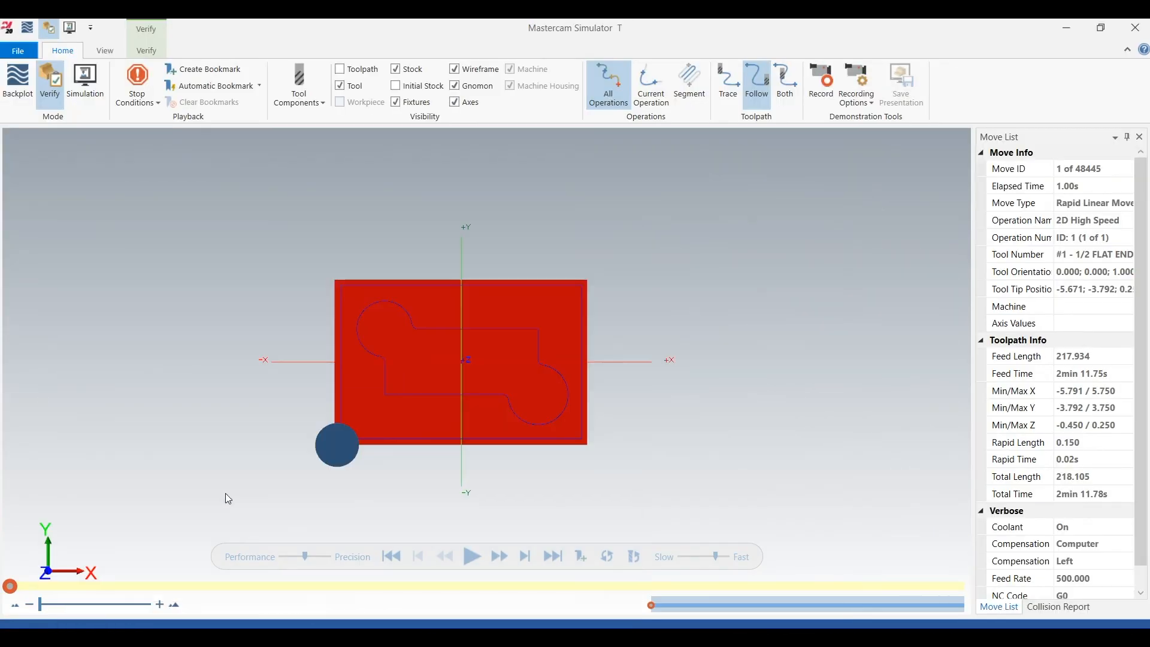
mouse_move(277, 367)
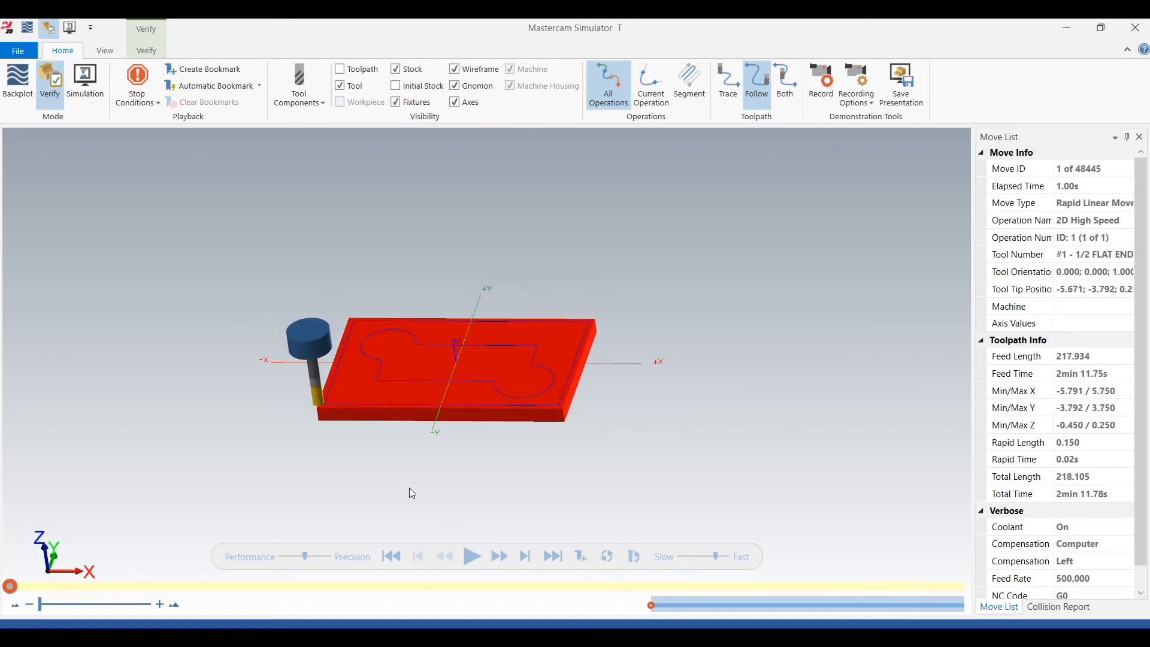
left_click(473, 556)
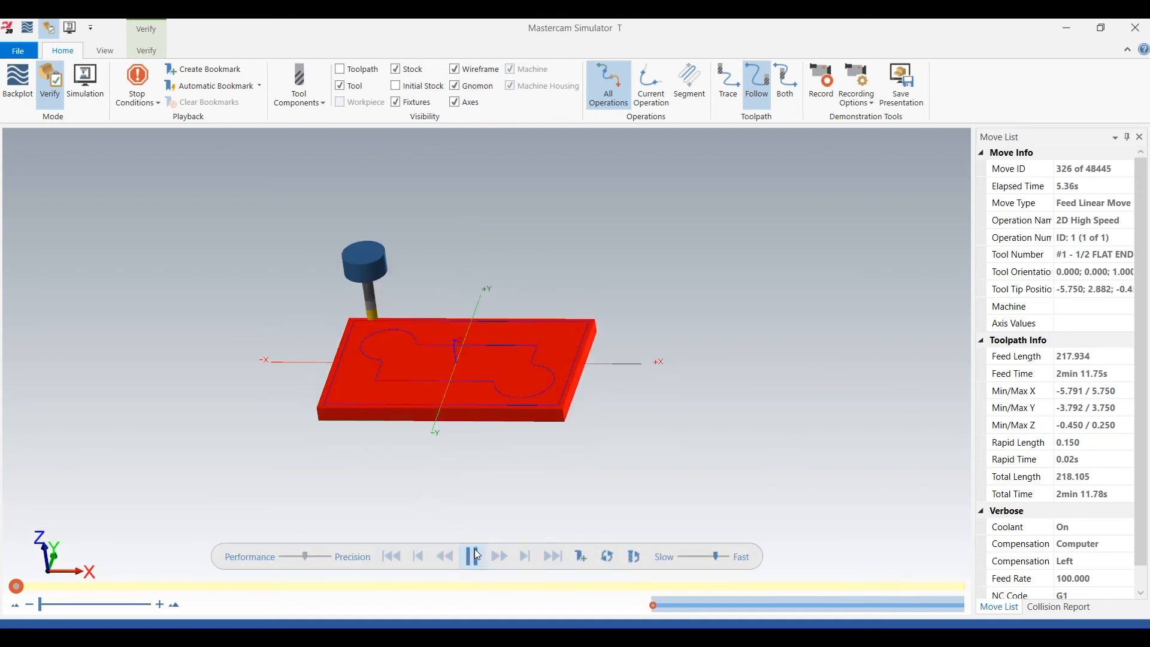
left_click(473, 556)
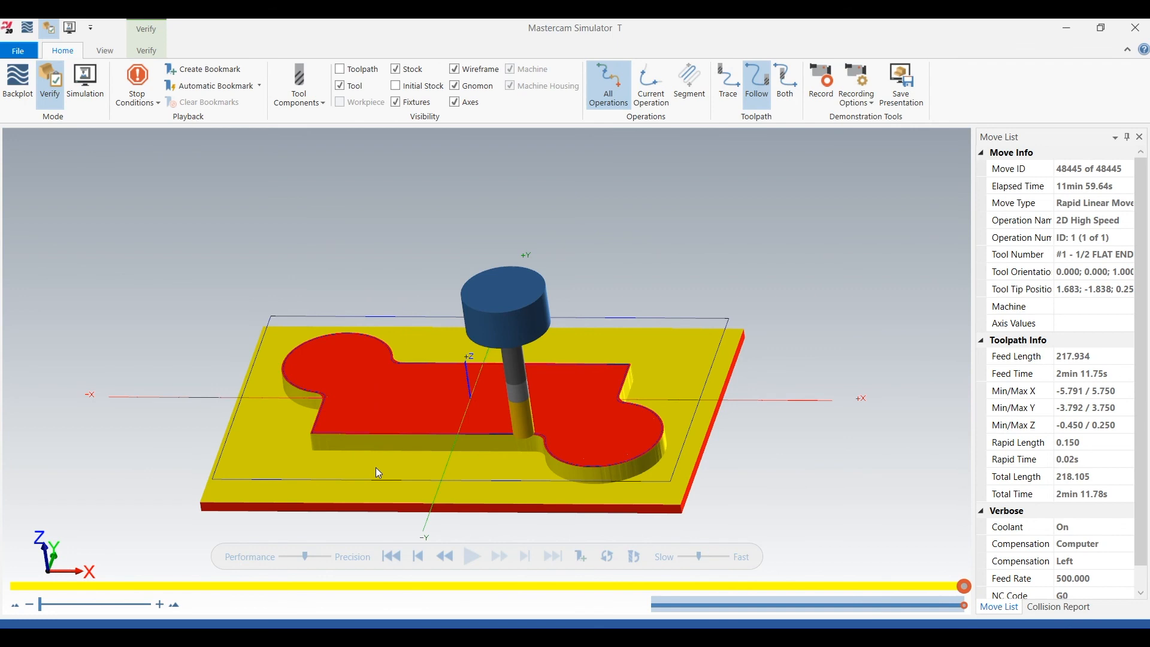
mouse_move(1089, 68)
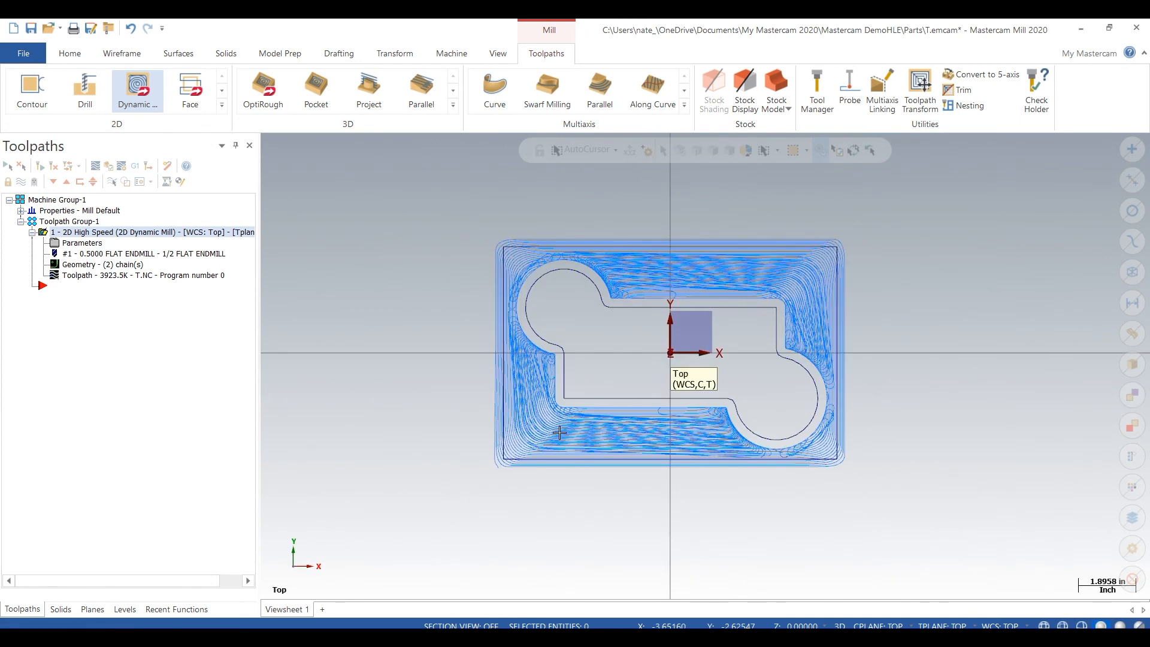
mouse_move(1109, 619)
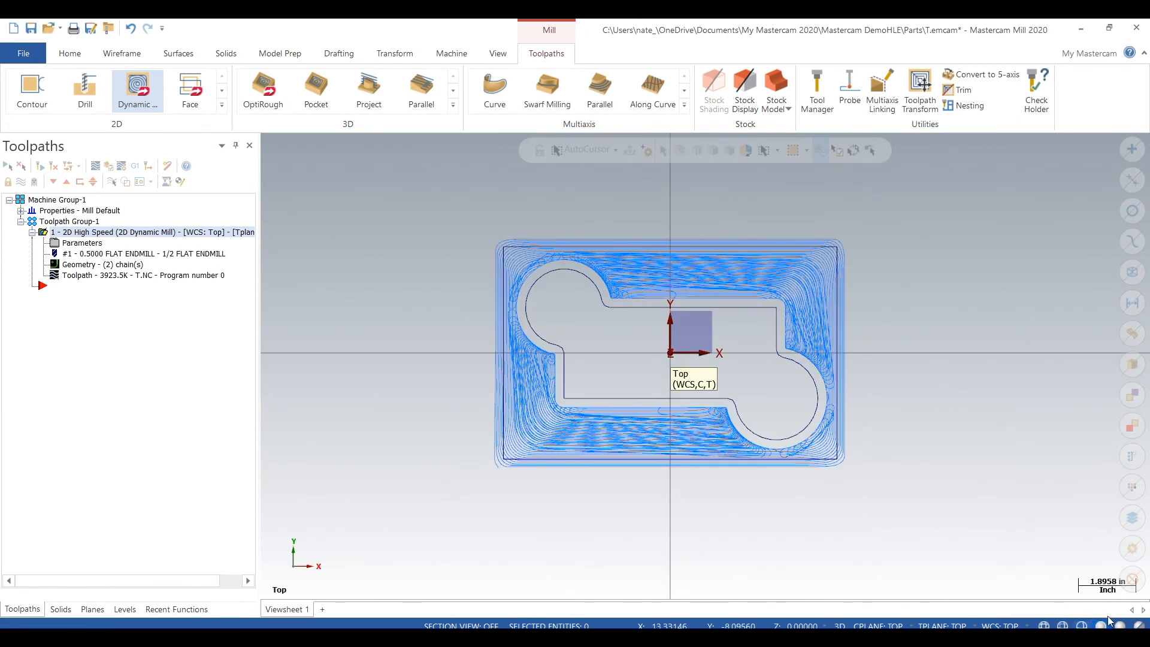